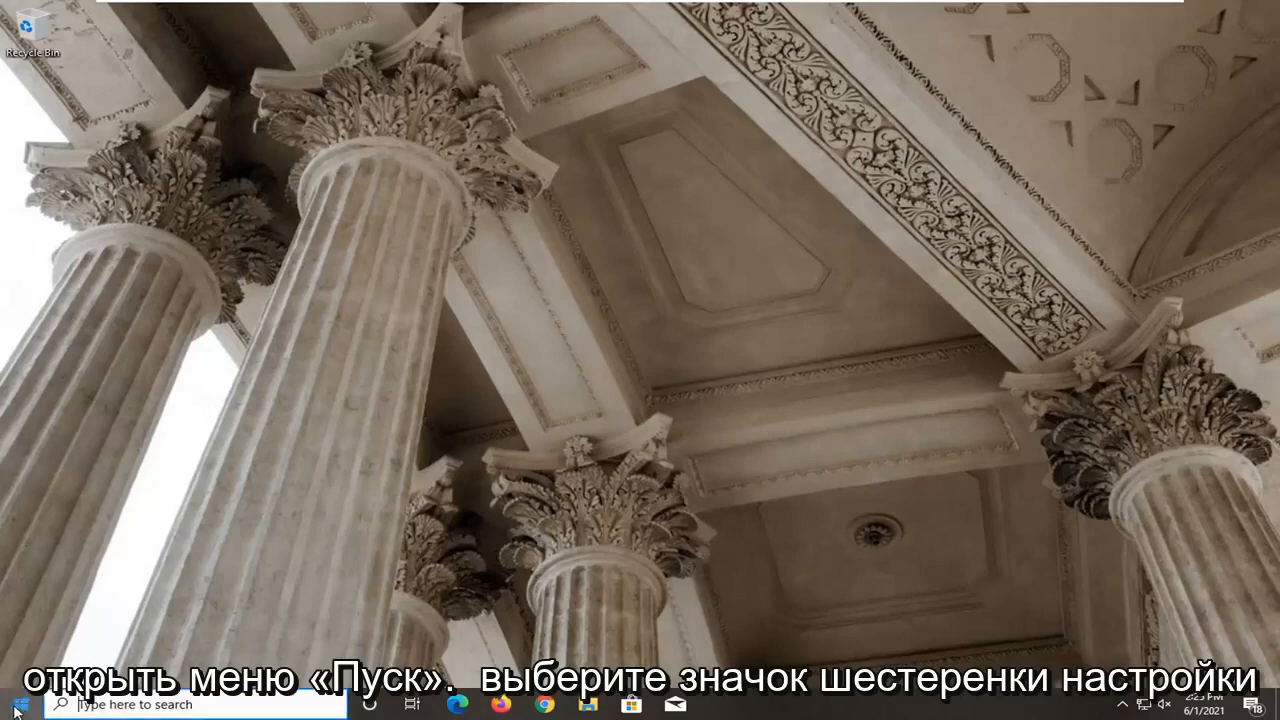
Launch Windows Settings from the Start menu's gear icon.
click(13, 704)
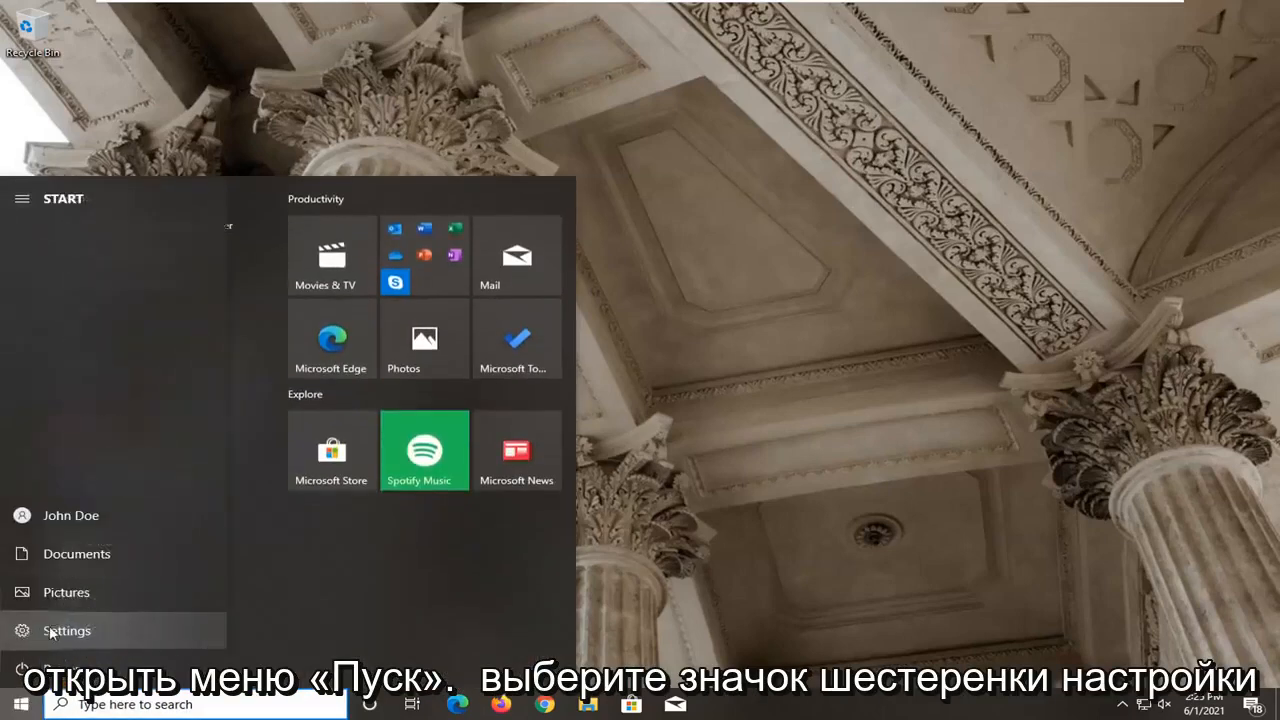
click(66, 630)
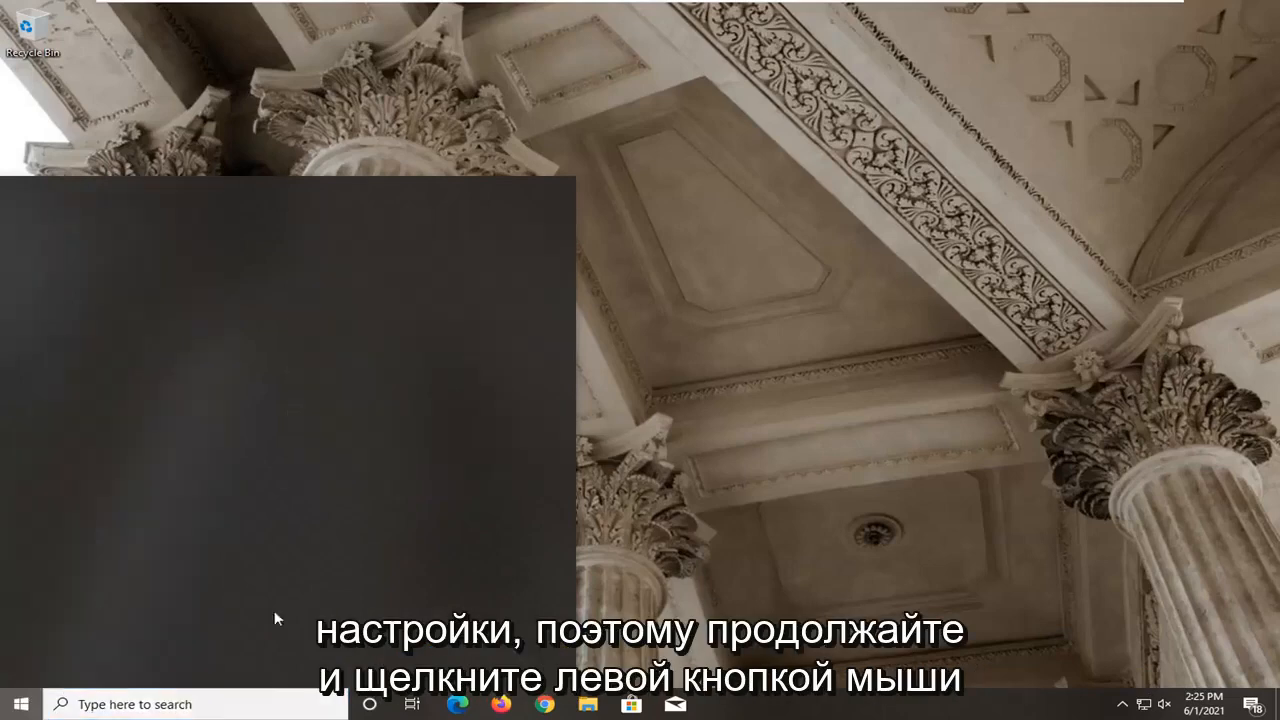
click(718, 704)
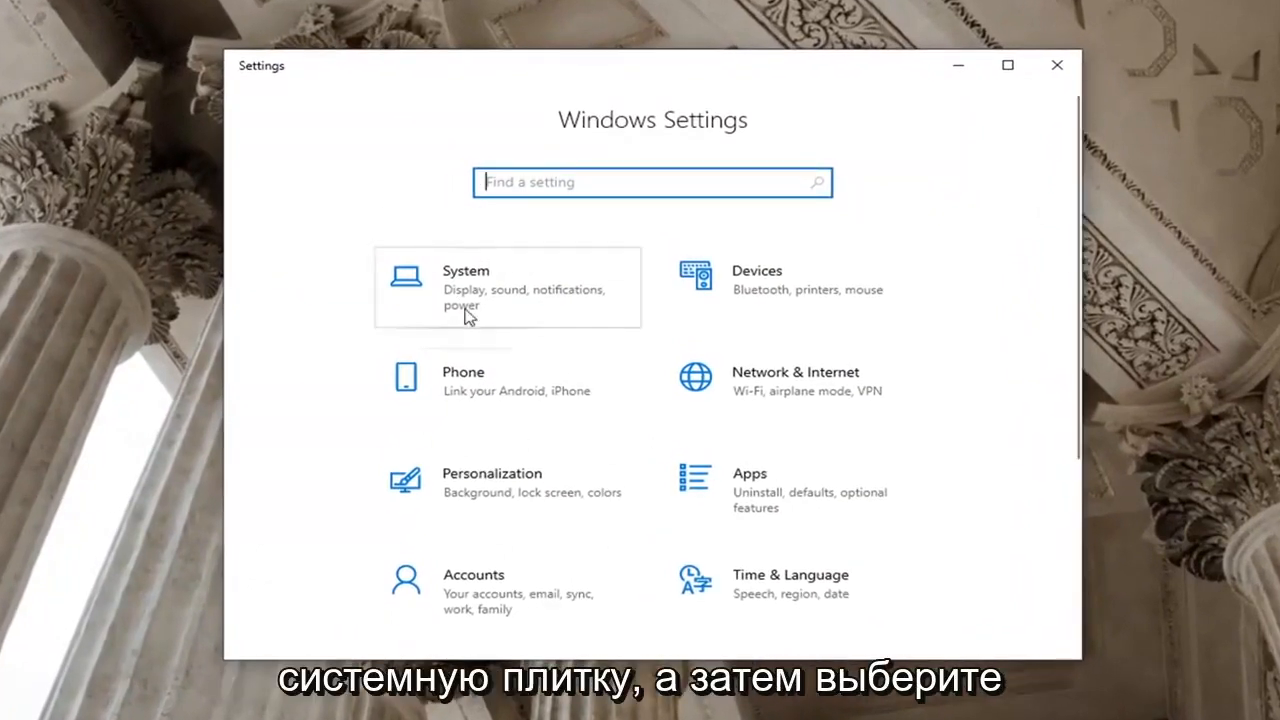
Go to System > Display and reach Advanced display settings for Display 1 (1440 × 900, 60 Hz).
click(465, 287)
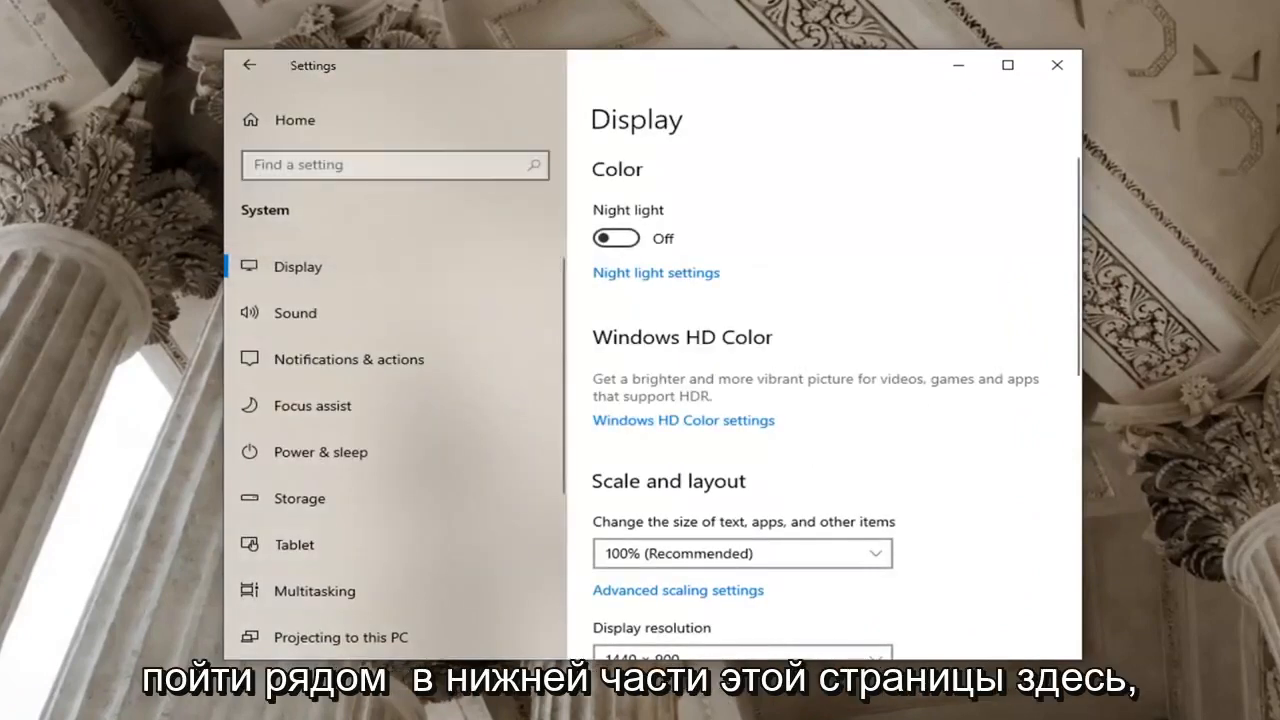
mouse_move(937, 517)
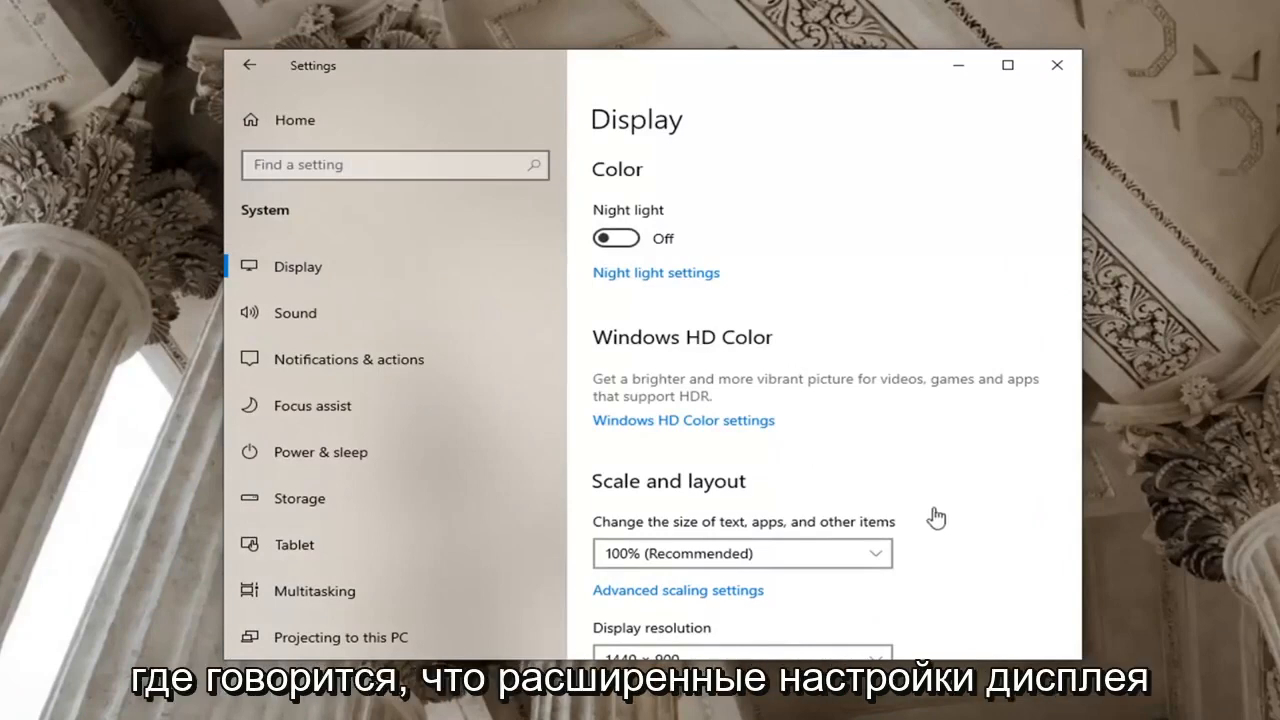
scroll(down, 3)
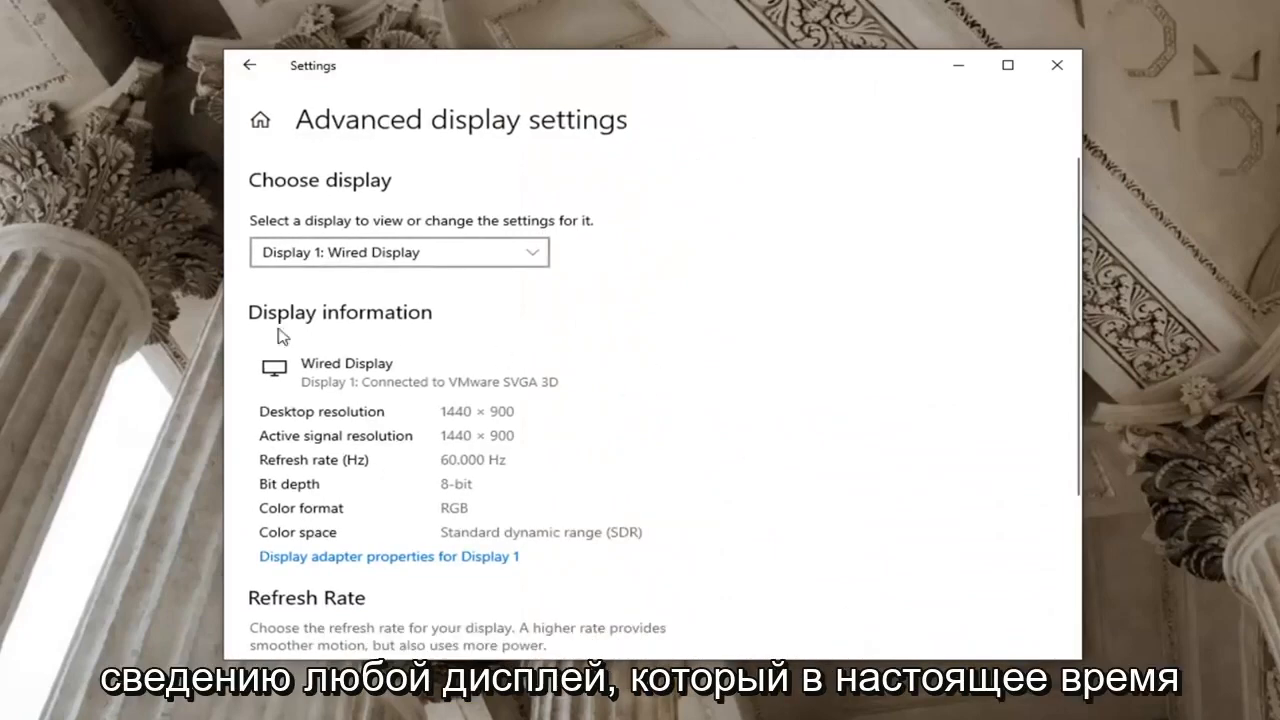
mouse_move(1078, 45)
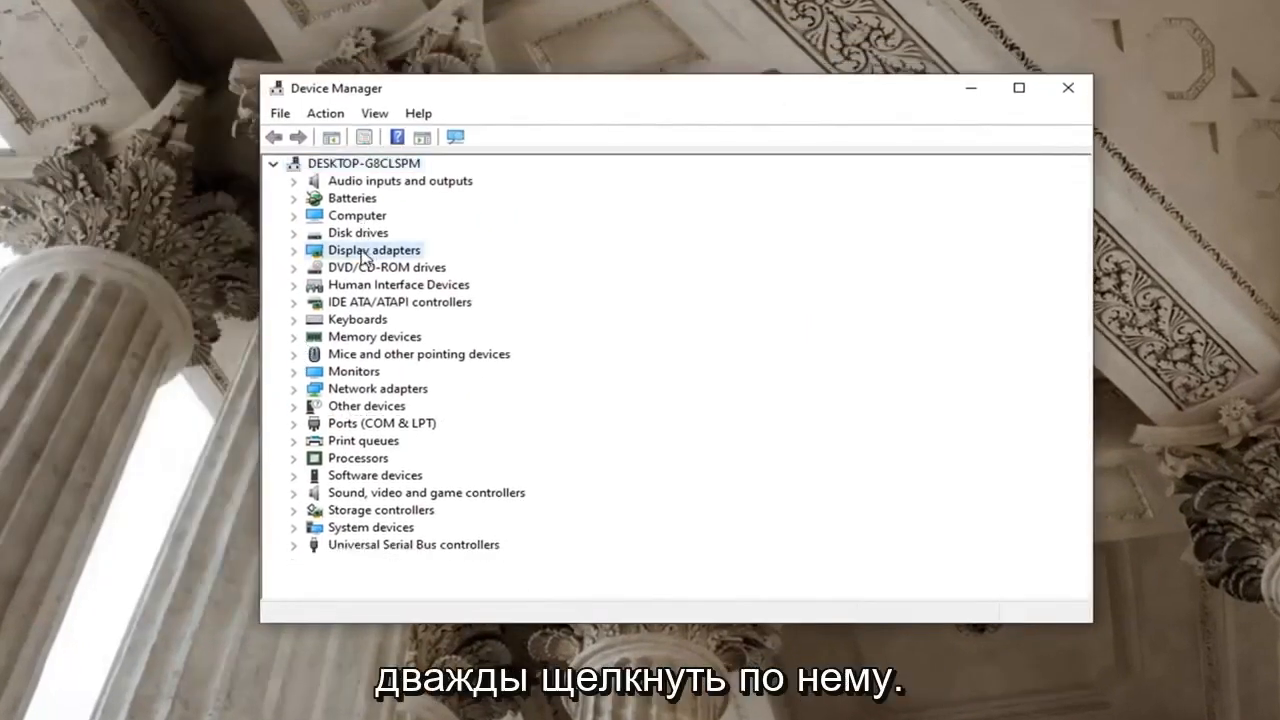
Expand Display adapters and choose Update driver for VMware SVGA 3D.
double_click(372, 249)
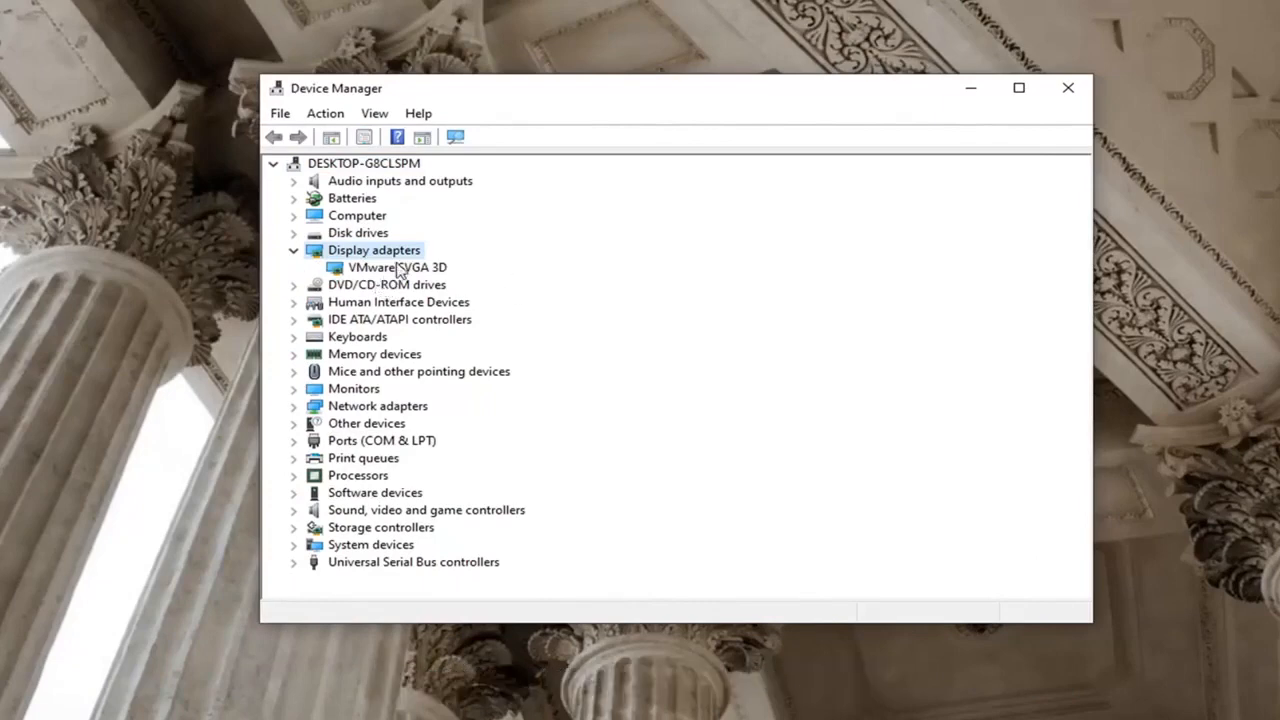
click(396, 267)
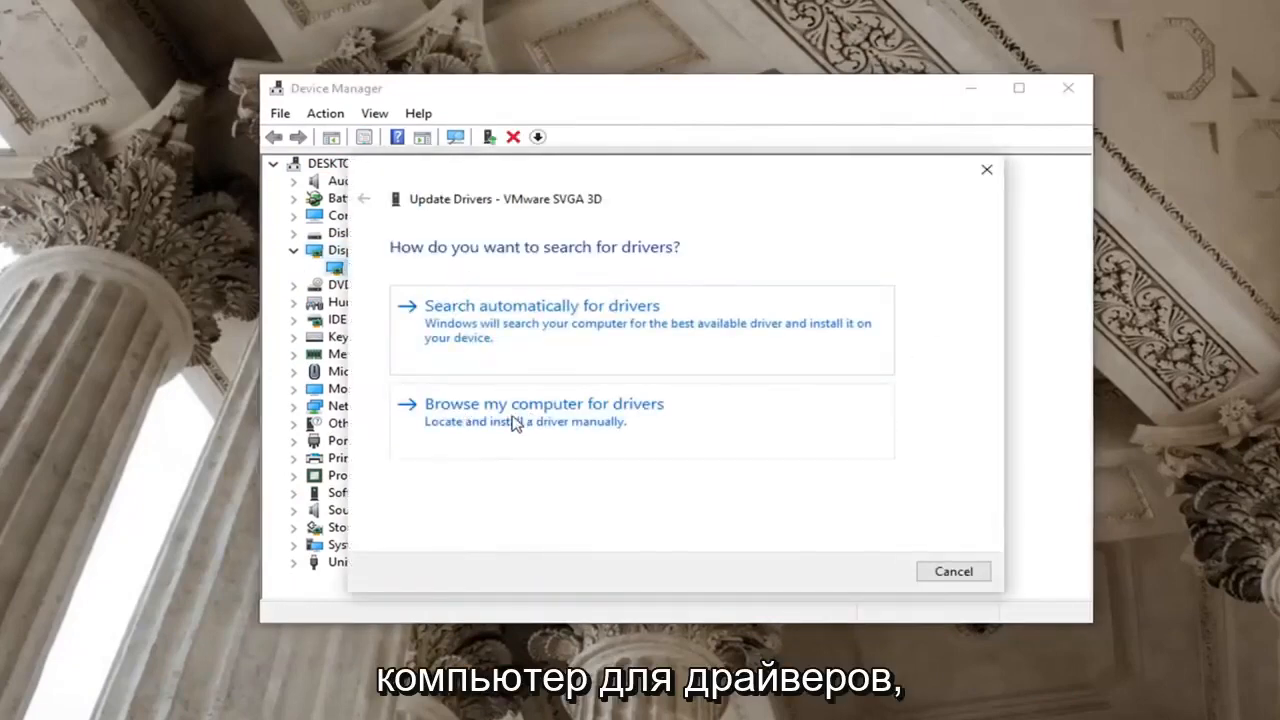
Browse the computer, pick VMware SVGA 3D from the compatible list, install it and close the wizard.
click(543, 403)
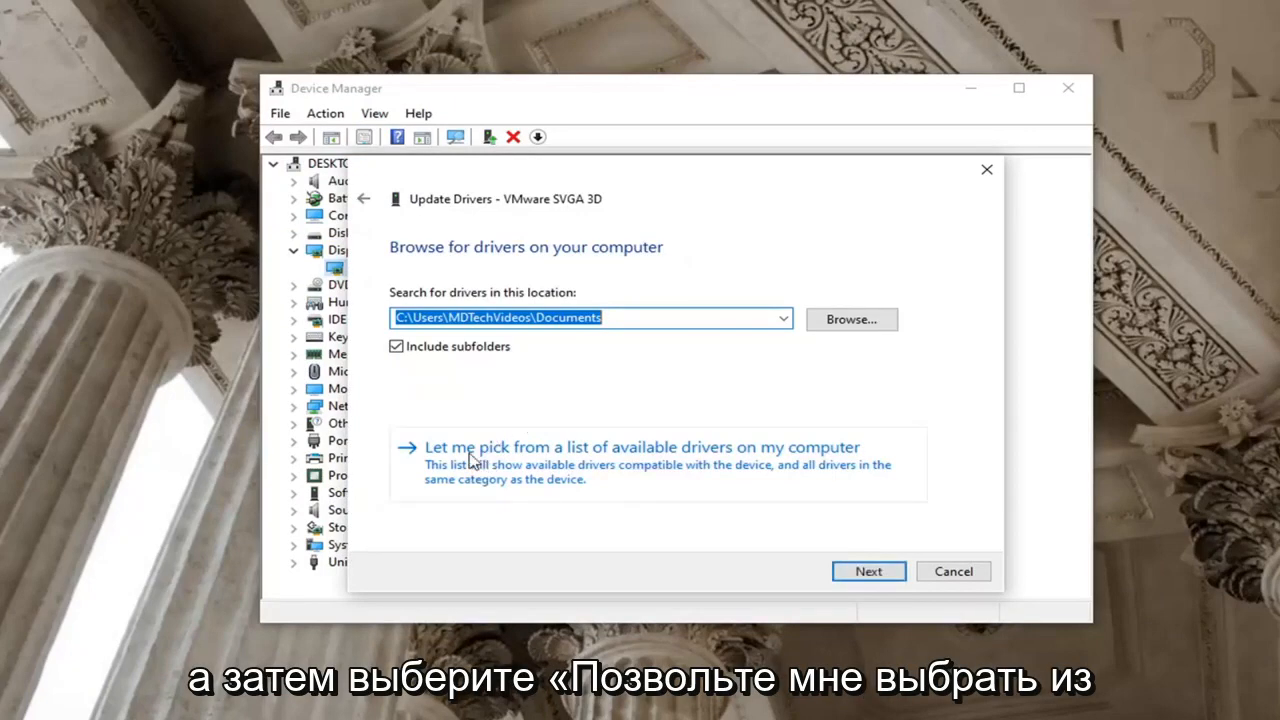
mouse_move(675, 470)
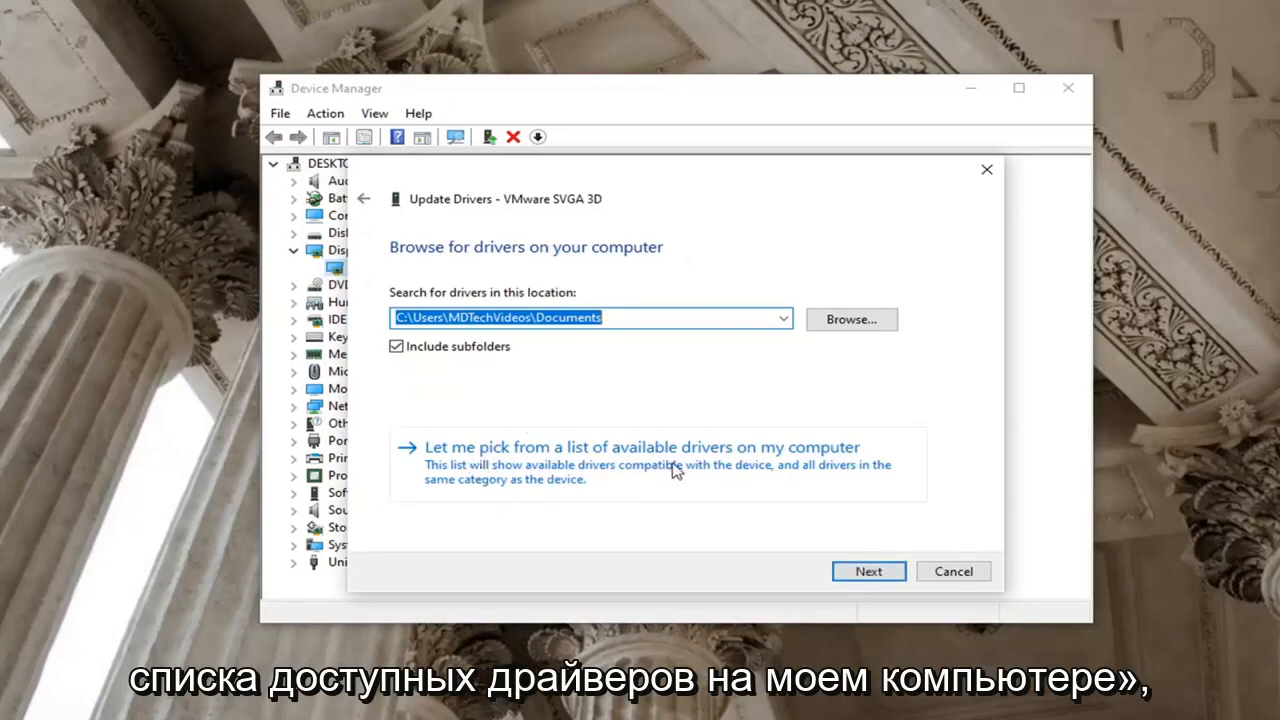
click(640, 447)
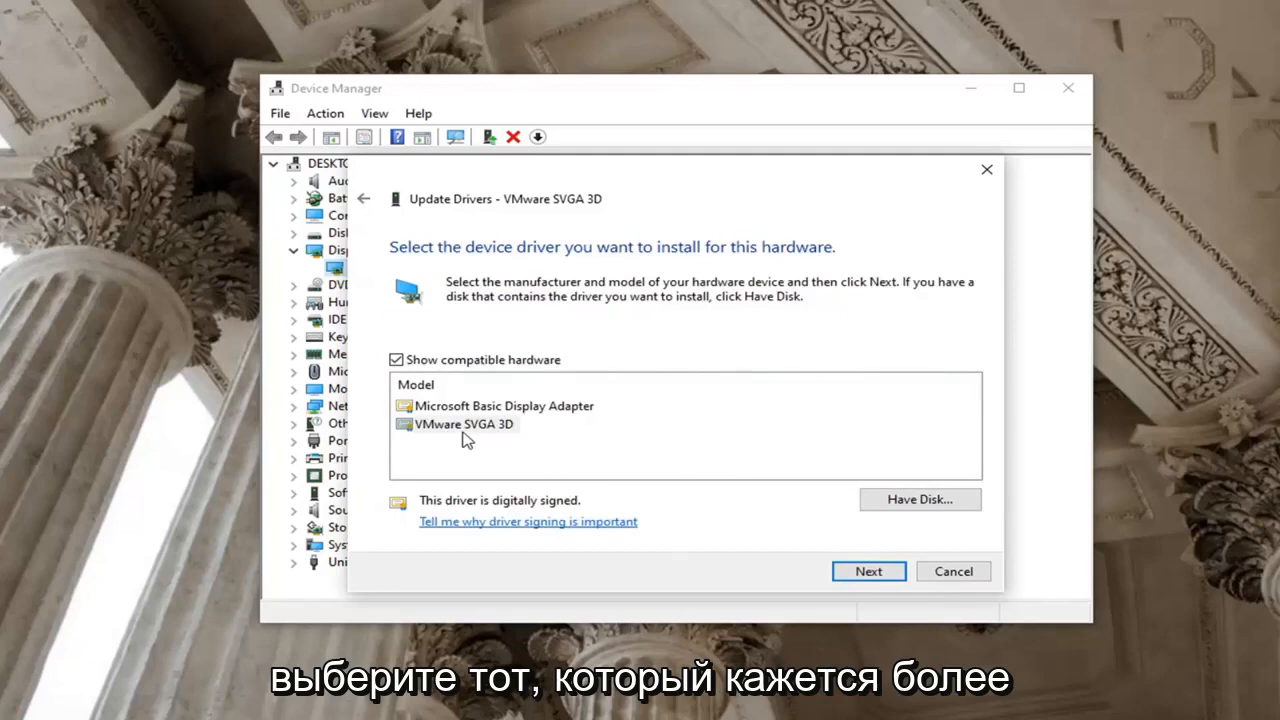
click(463, 423)
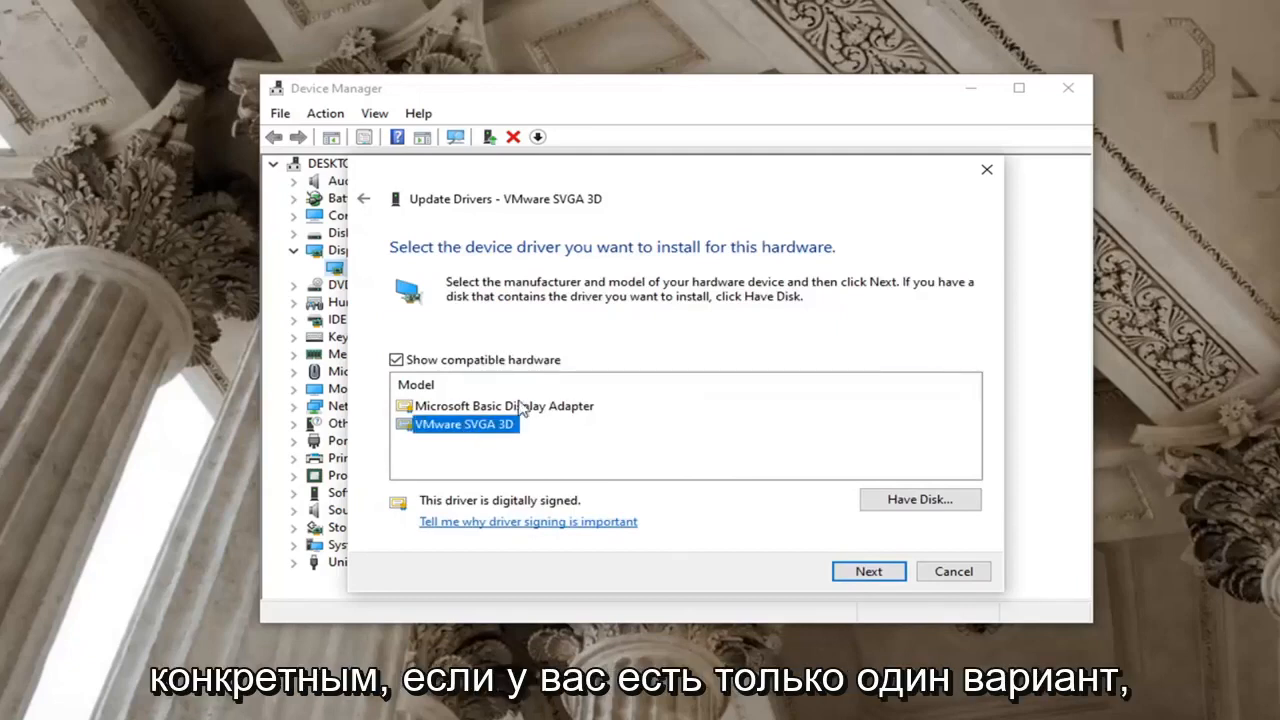
mouse_move(460, 415)
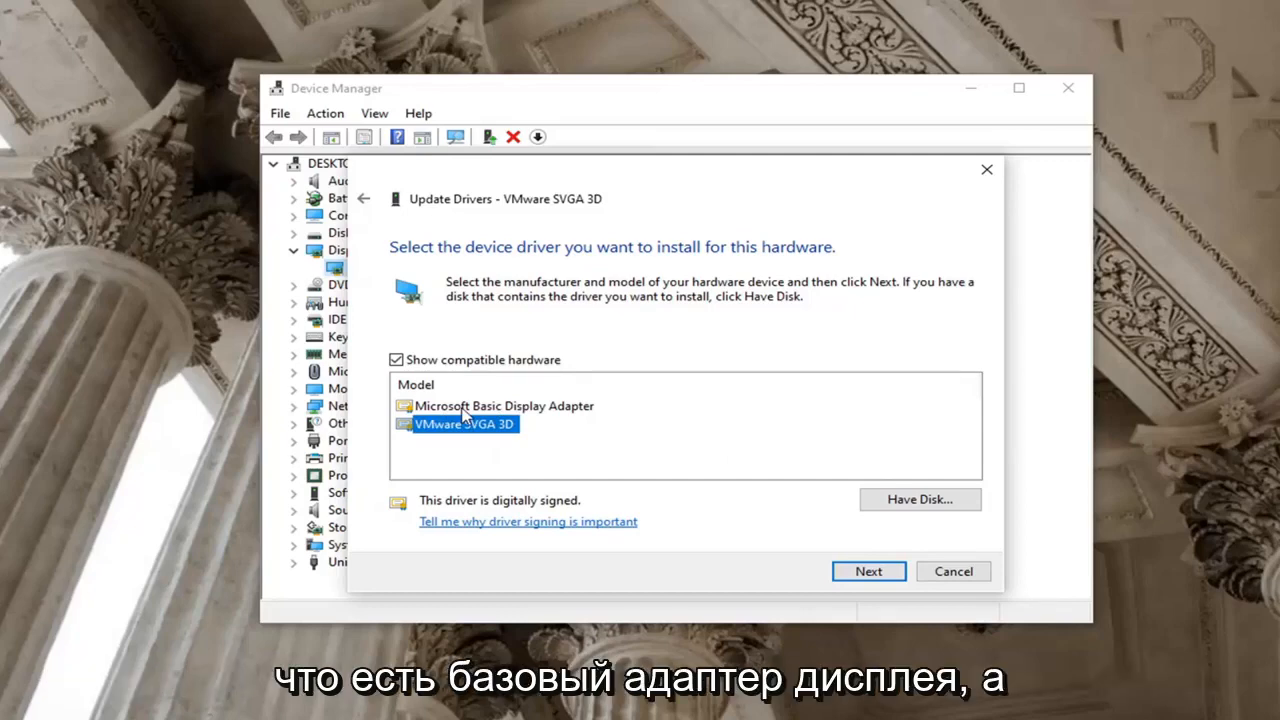
mouse_move(458, 438)
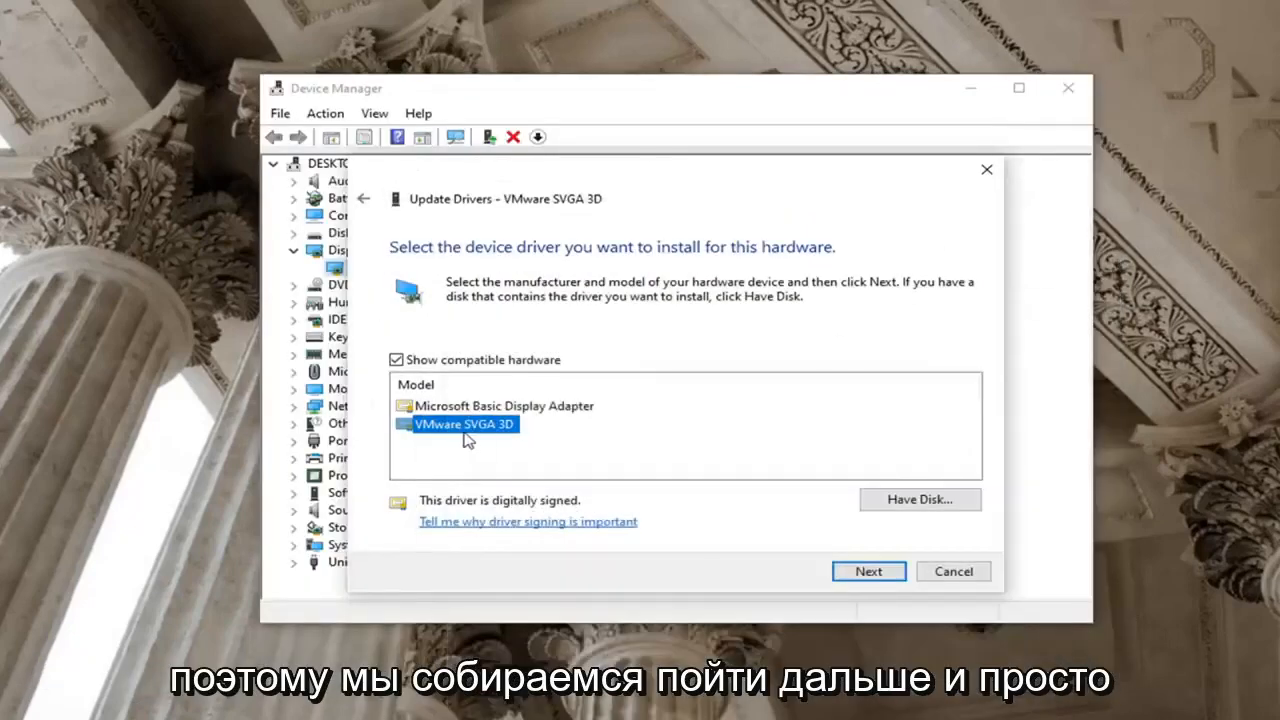
mouse_move(897, 618)
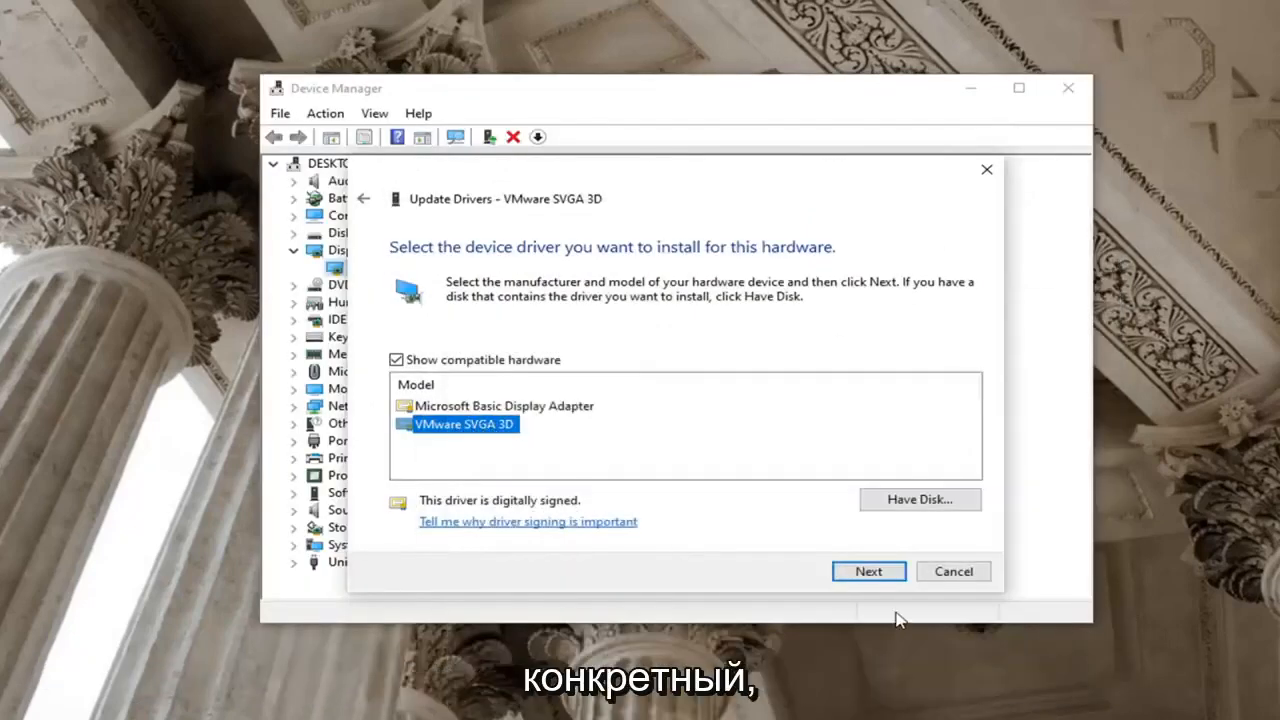
click(868, 571)
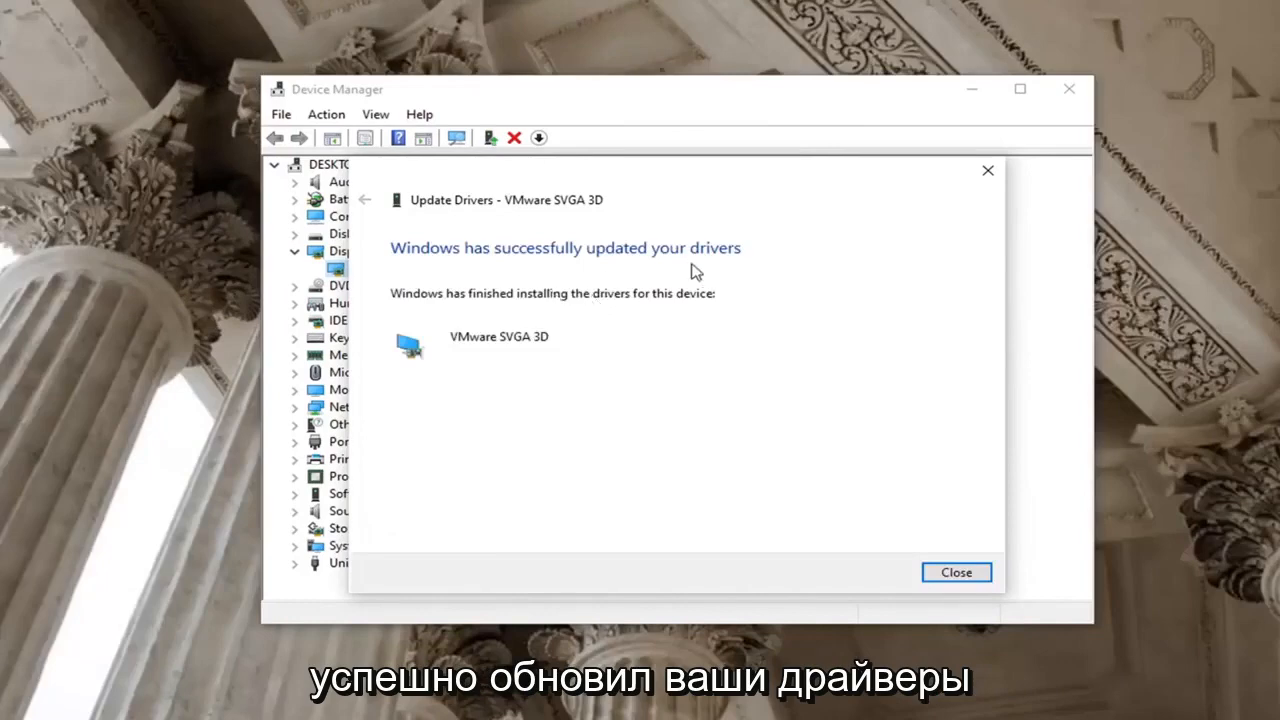
click(955, 572)
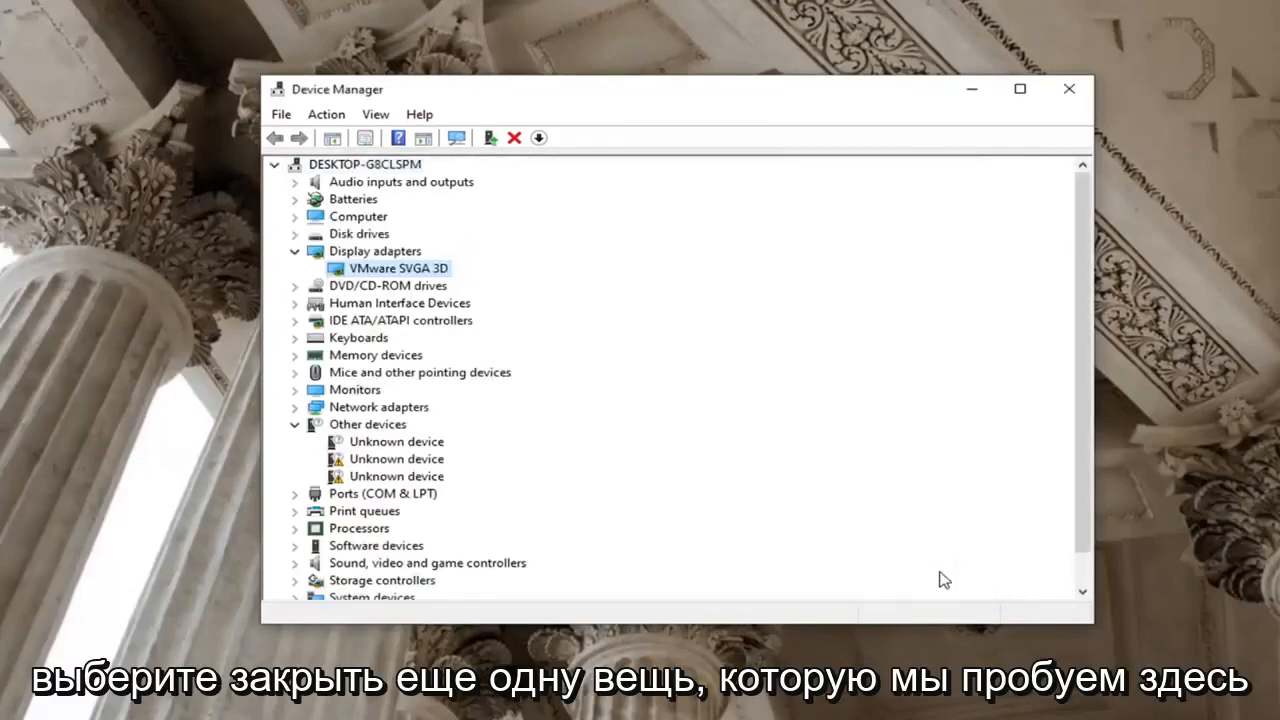
Return to the Settings home page and open the Ease of Access tile.
click(294, 251)
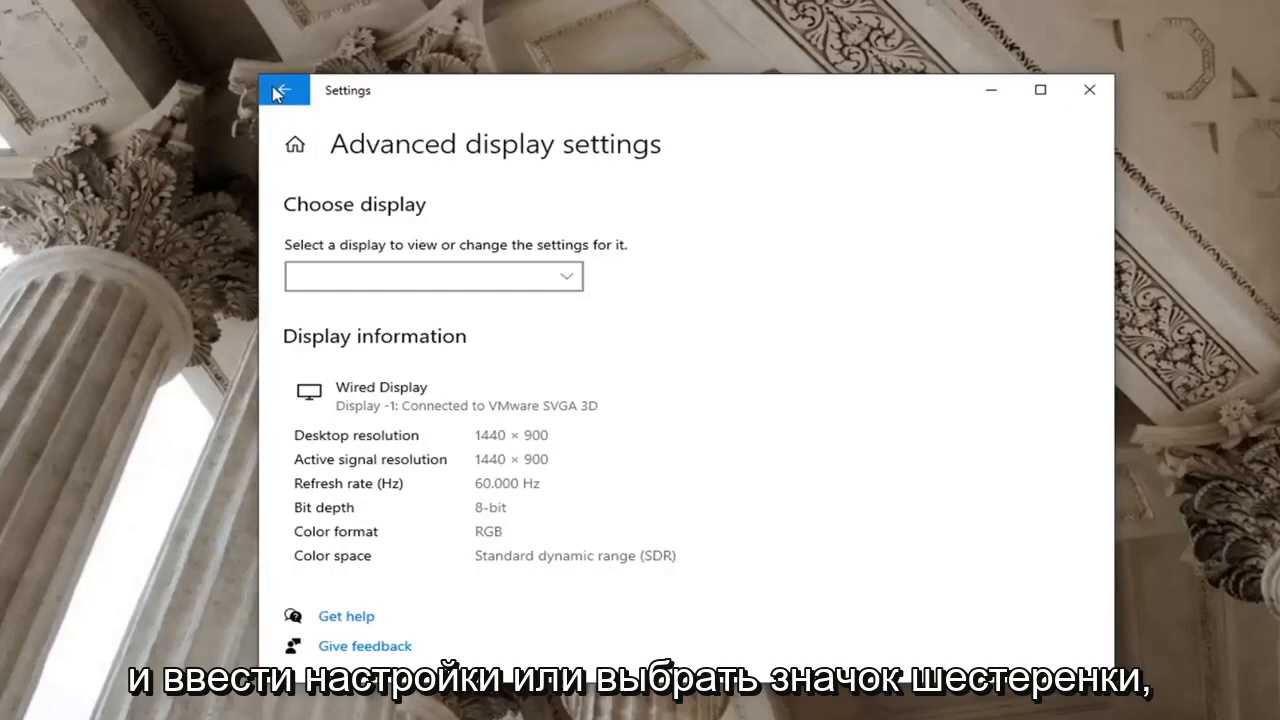
click(284, 89)
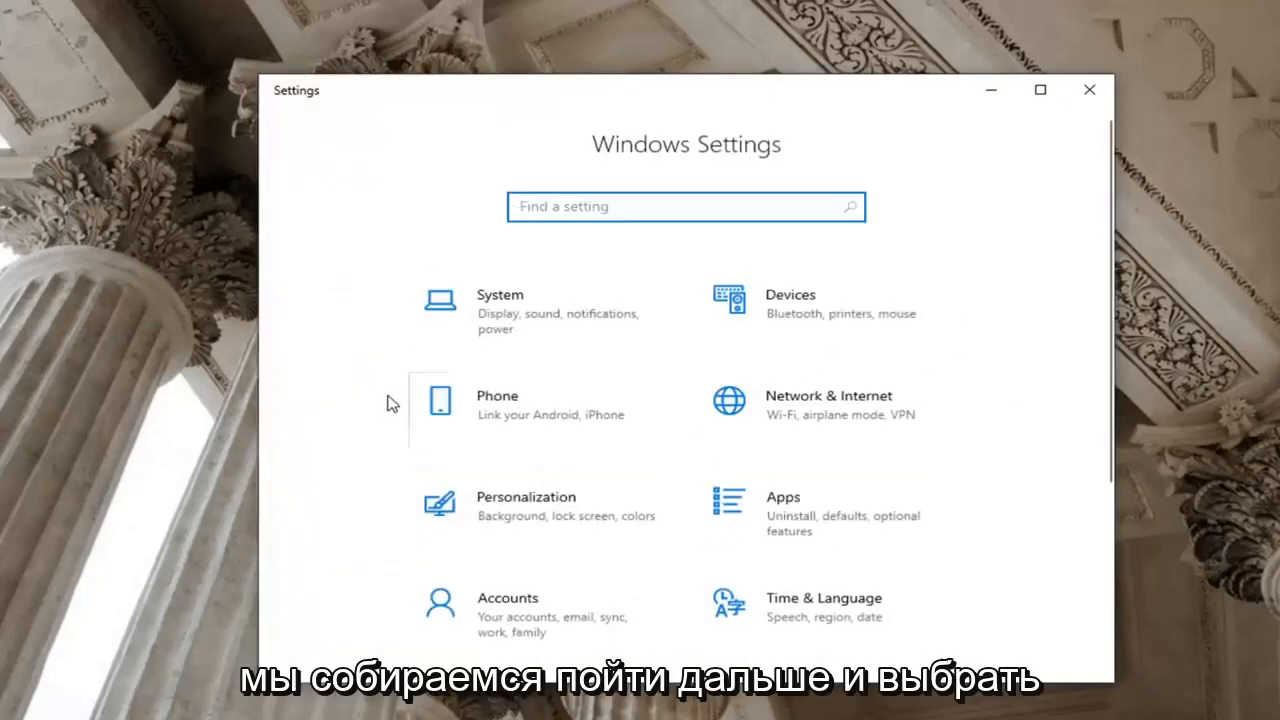
mouse_move(997, 342)
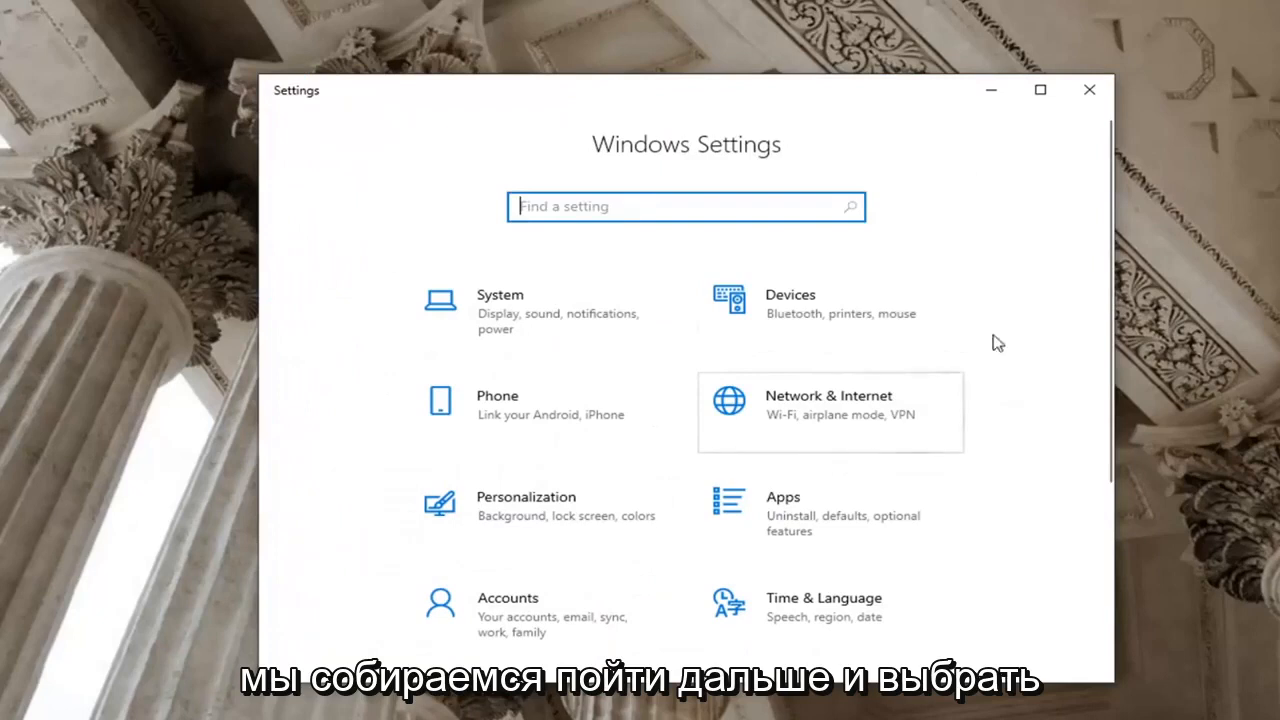
scroll(down, 3)
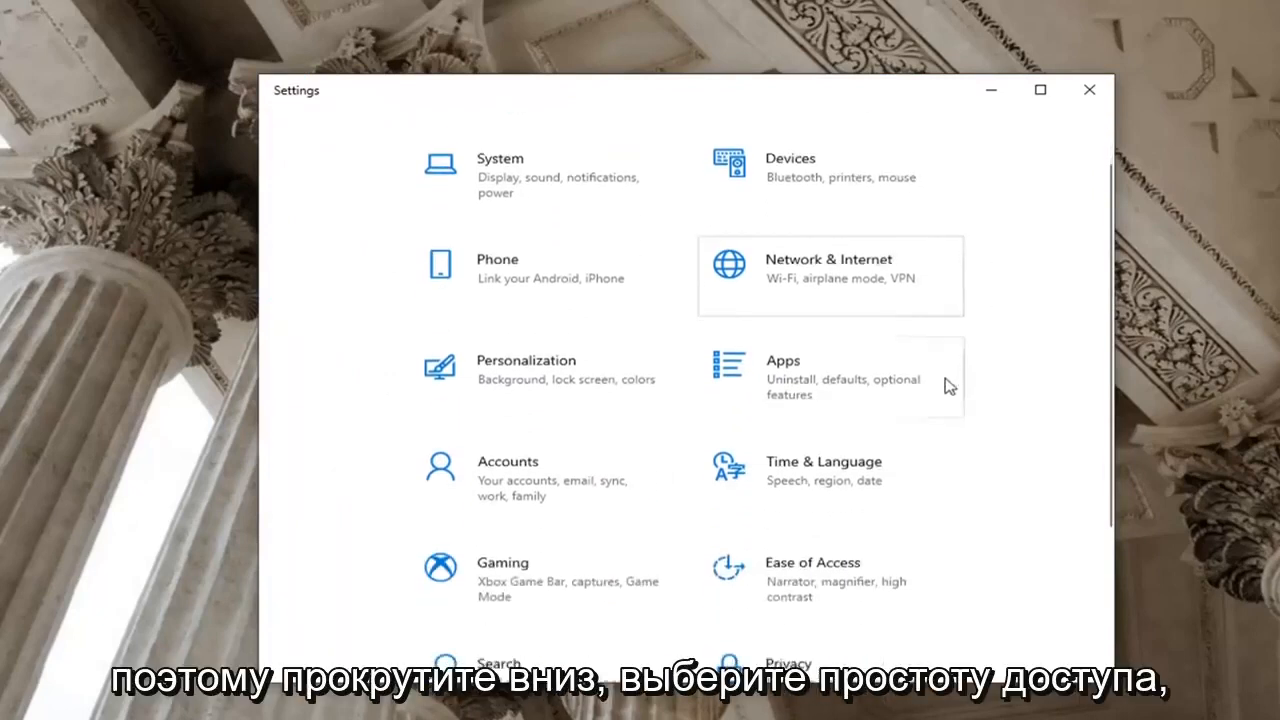
scroll(down, 3)
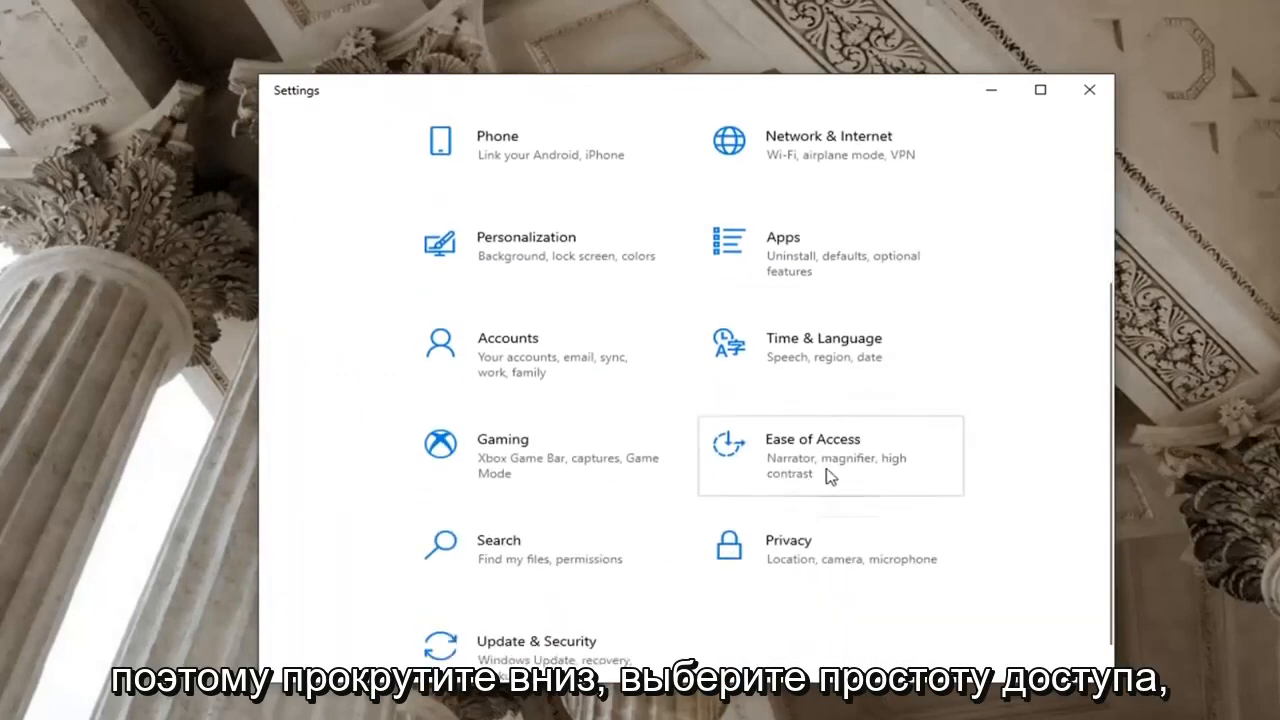
click(830, 455)
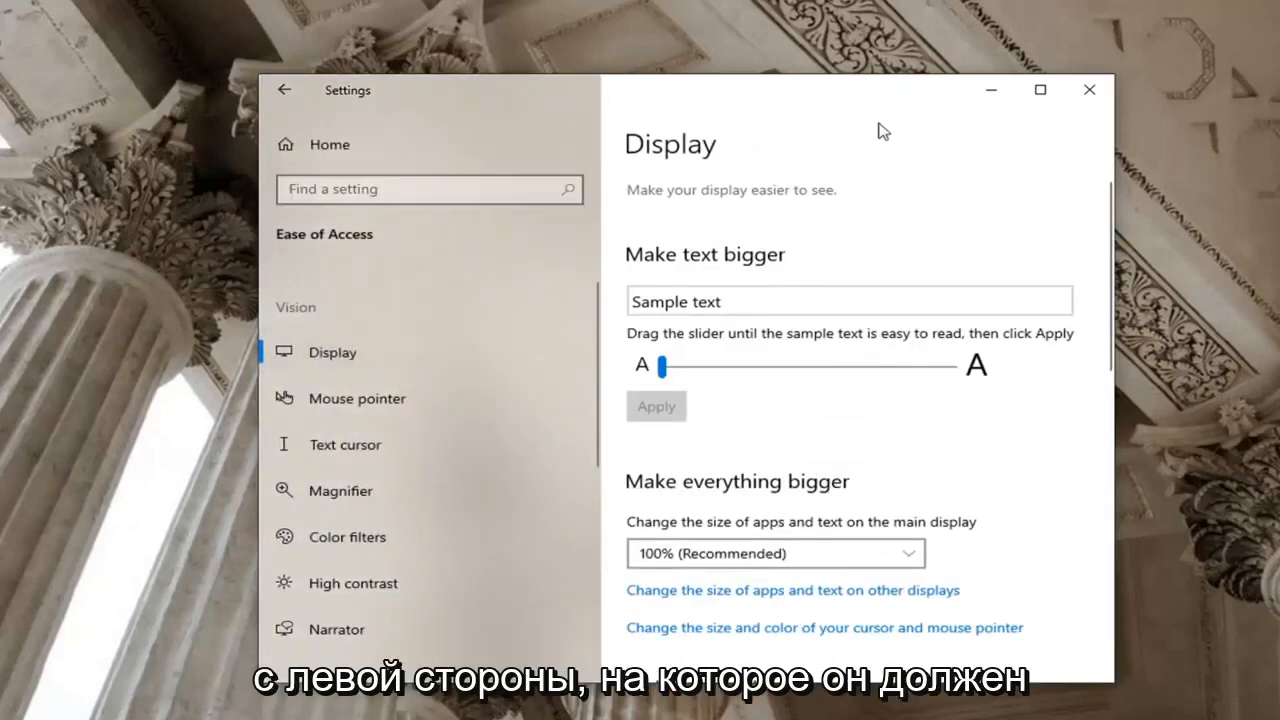
Follow Related settings' Additional display settings link to the System Display page.
scroll(down, 3)
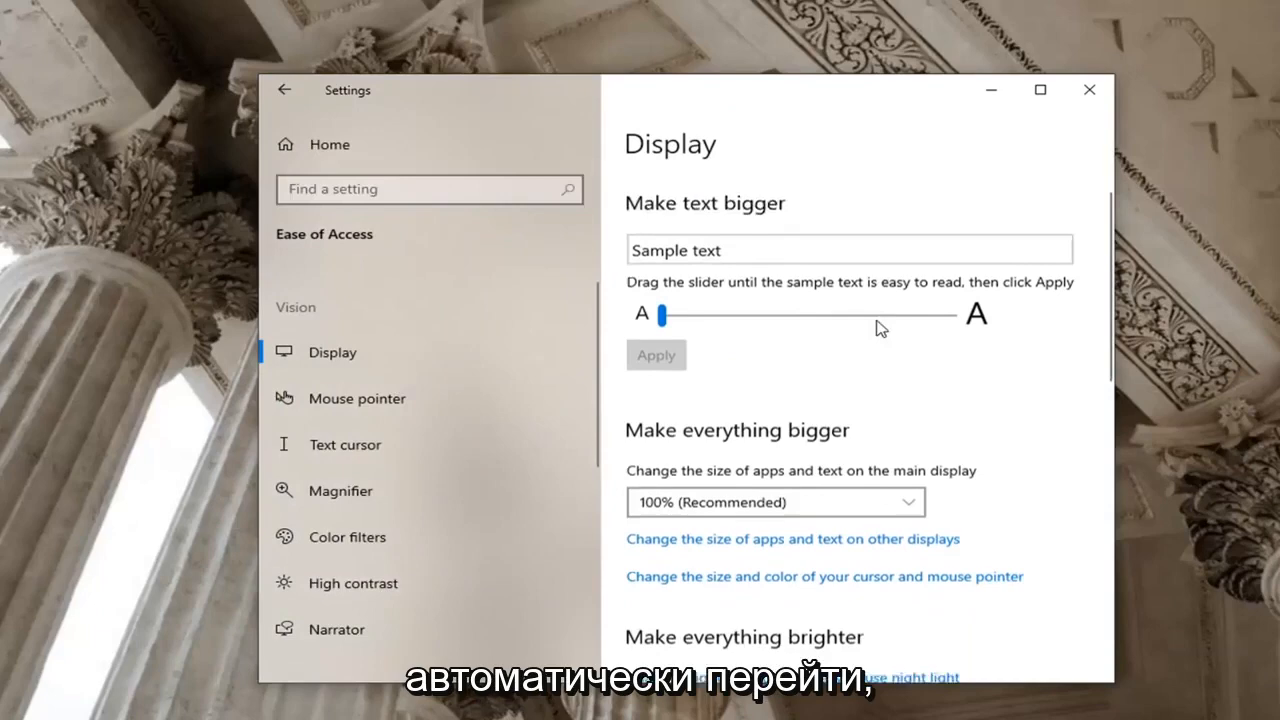
scroll(down, 3)
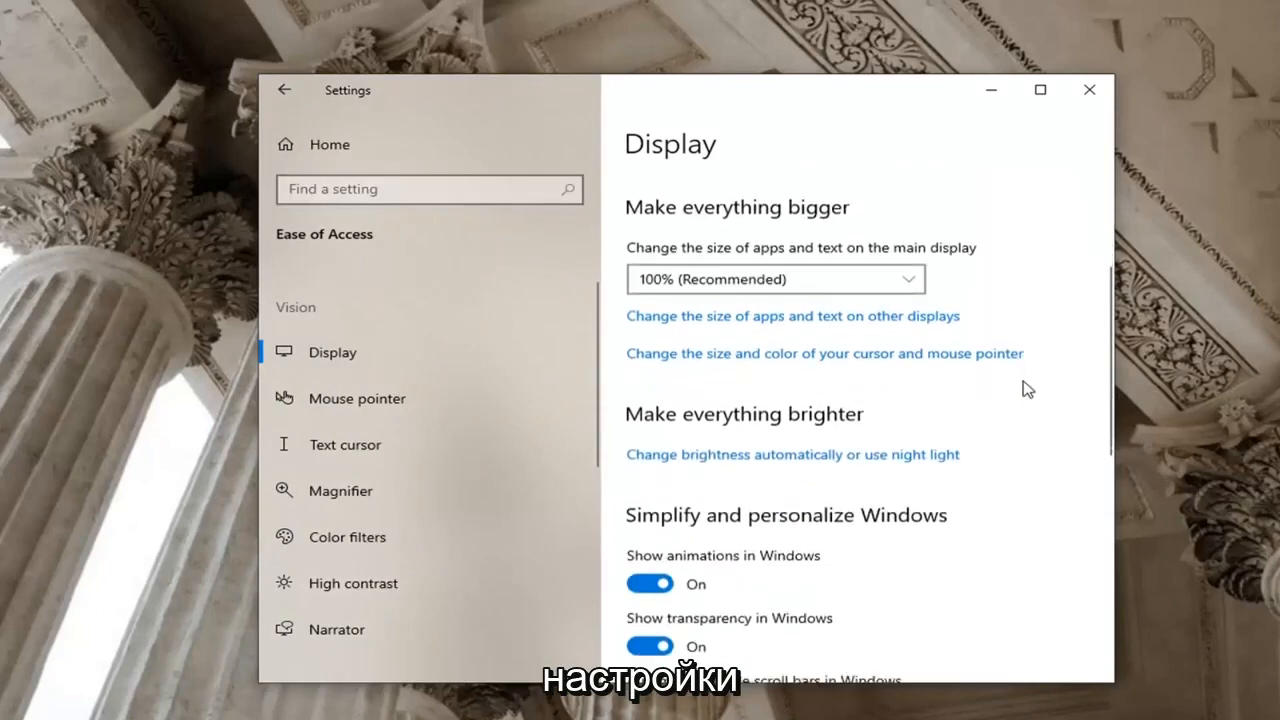
scroll(down, 3)
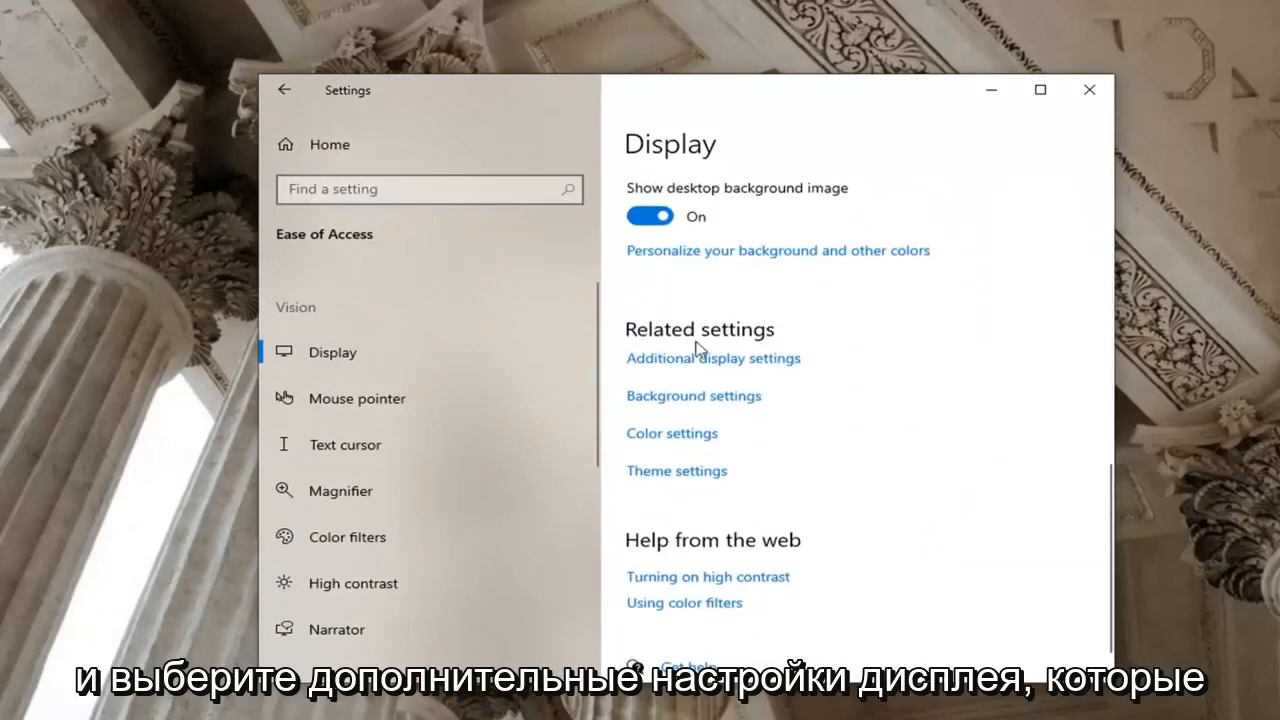
click(713, 358)
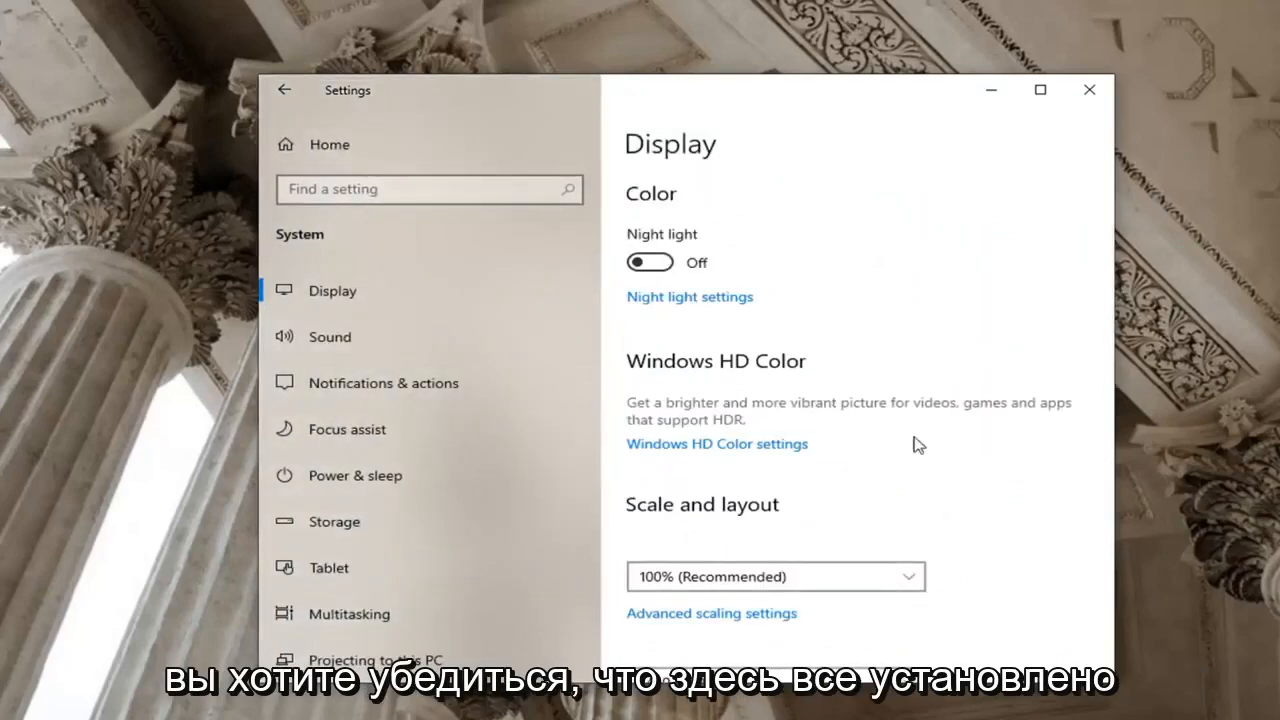
Choose 100% (Recommended) scaling, keep the display changes at 1440 × 900.
scroll(down, 3)
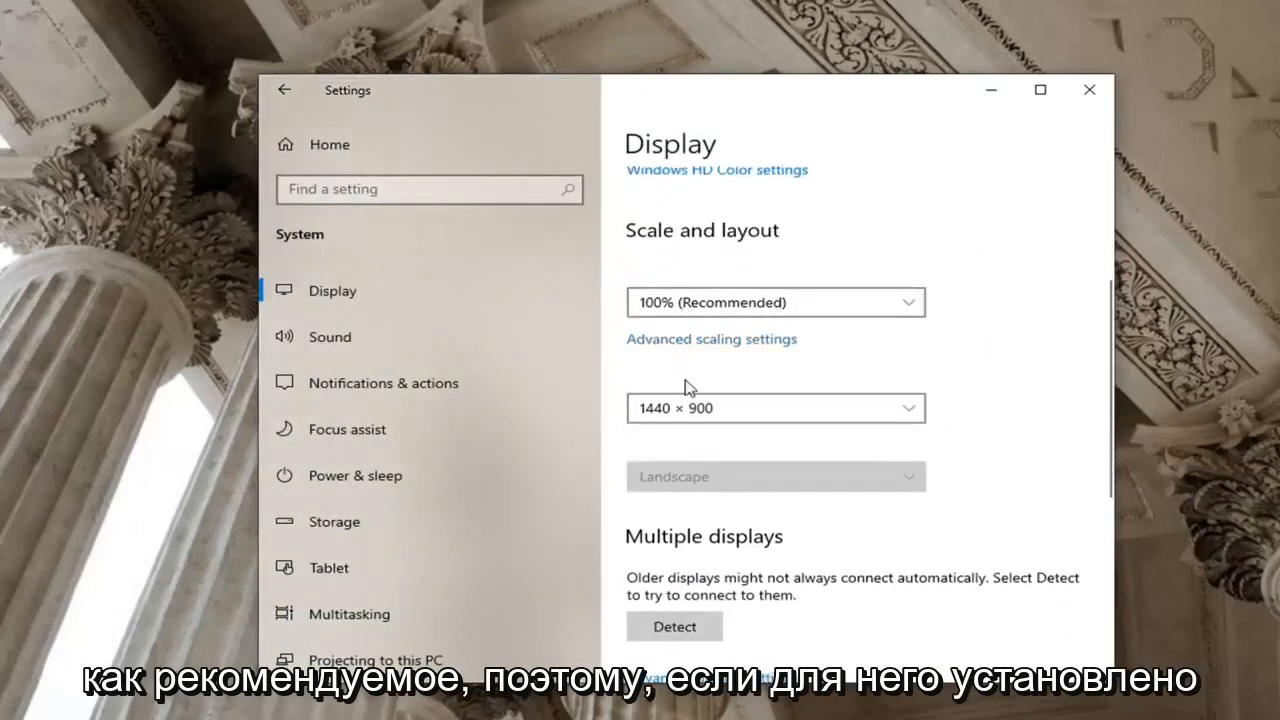
mouse_move(705, 270)
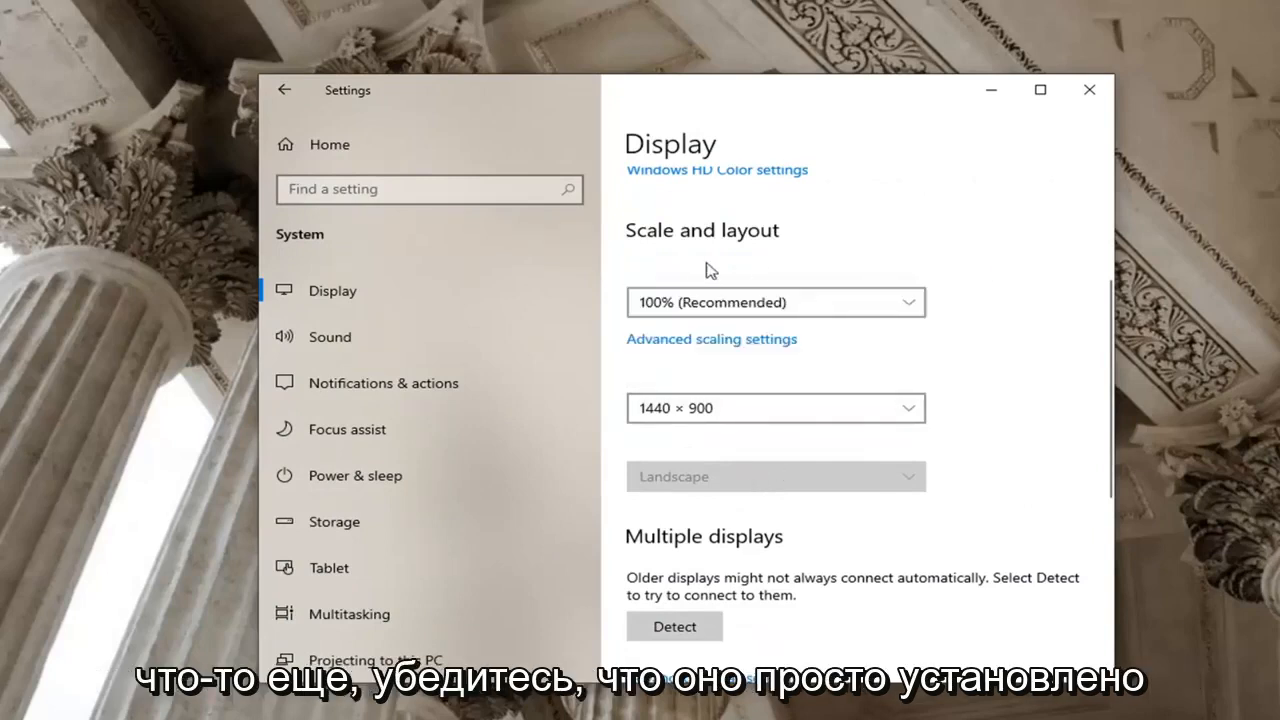
click(775, 302)
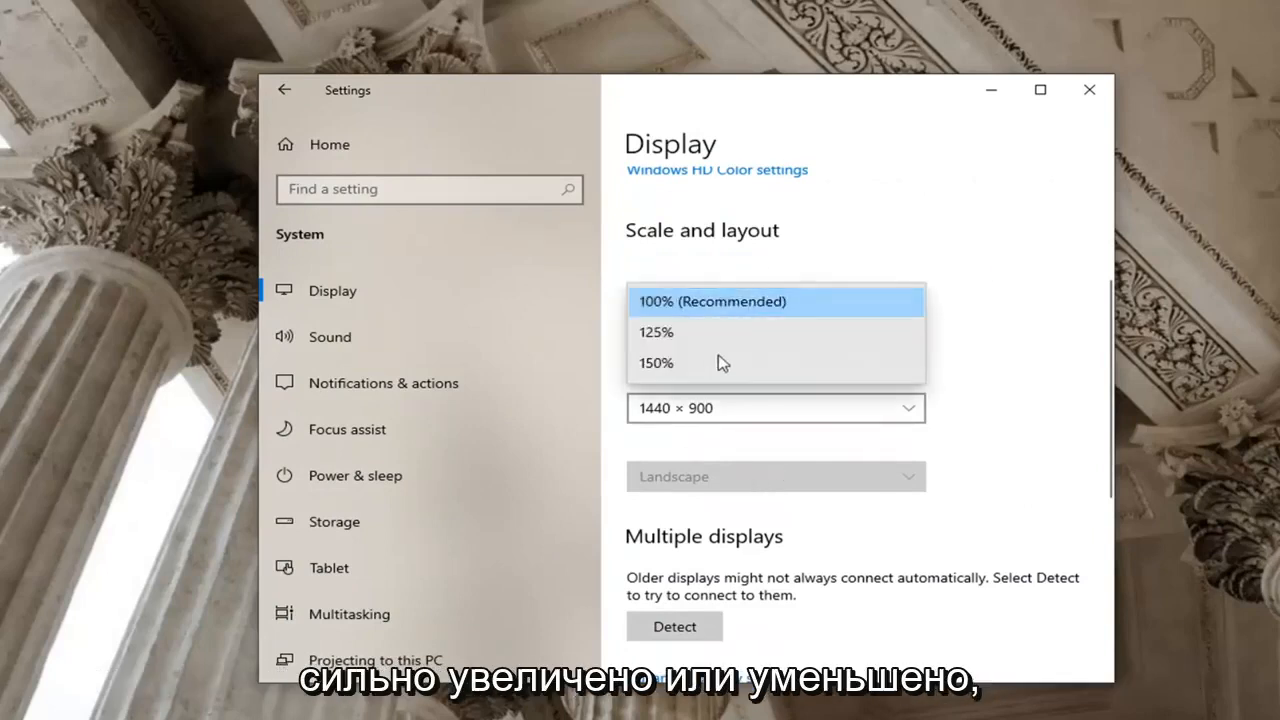
click(775, 407)
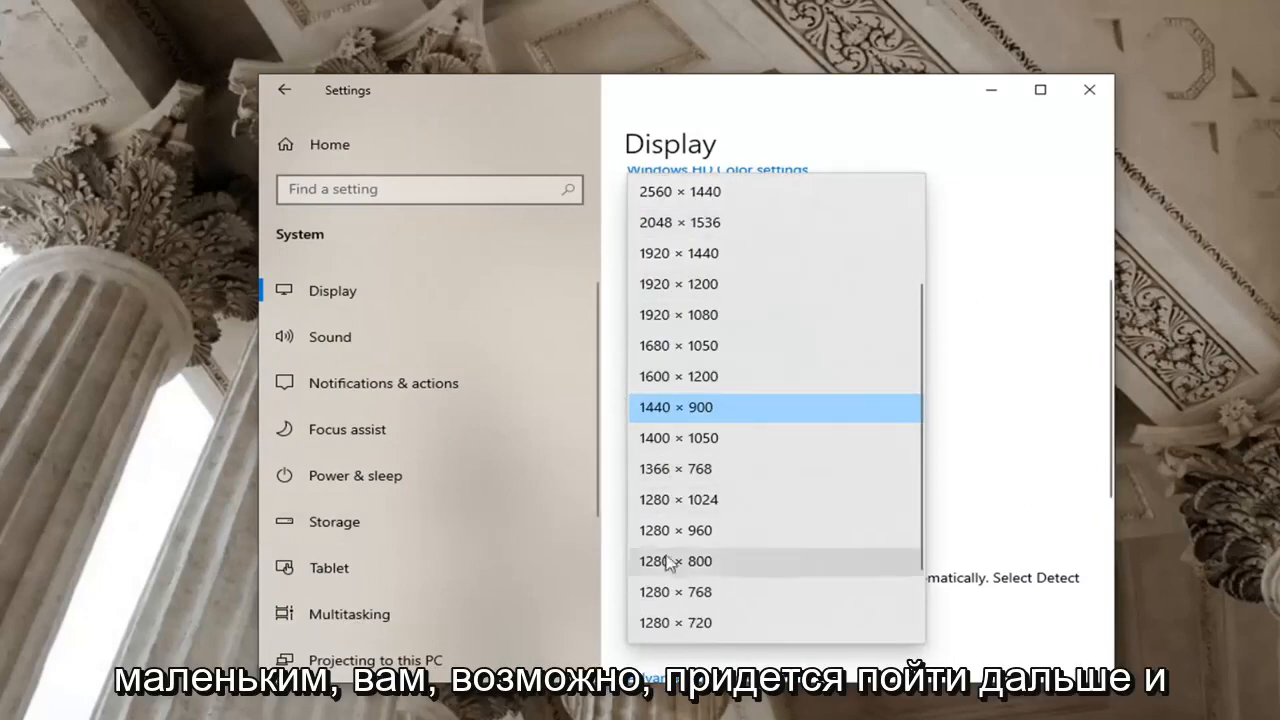
mouse_move(787, 438)
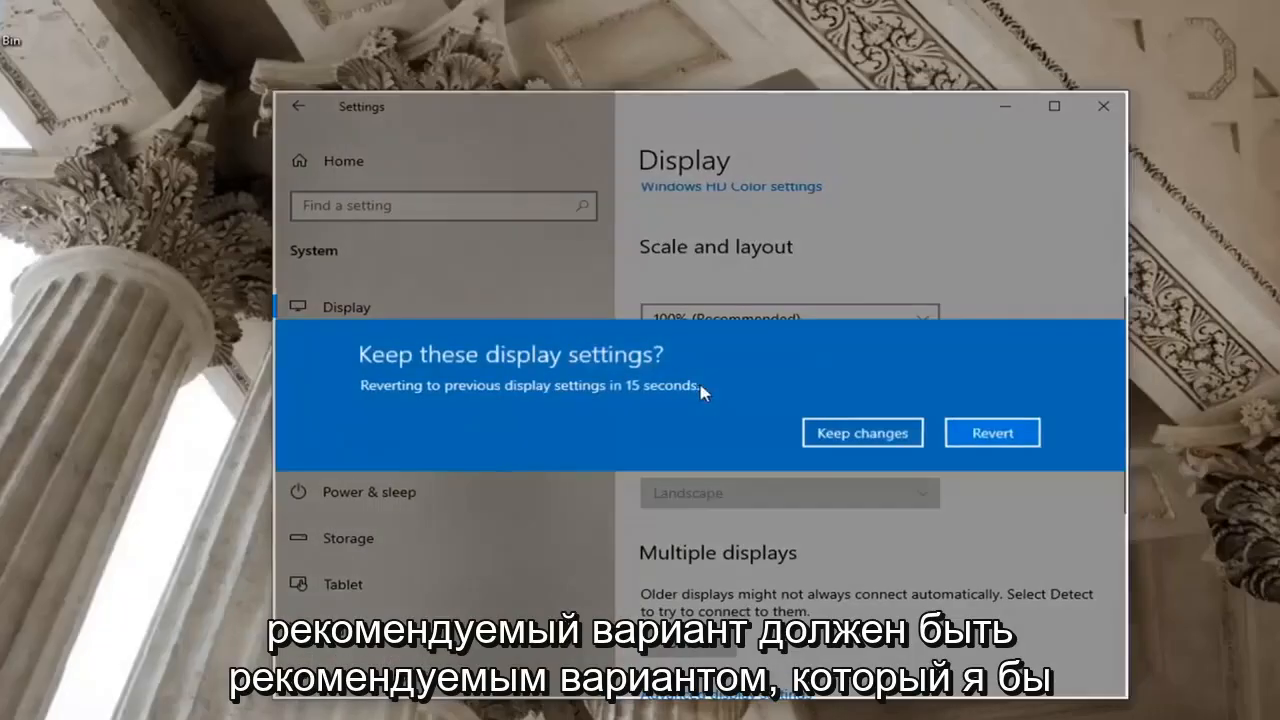
click(861, 432)
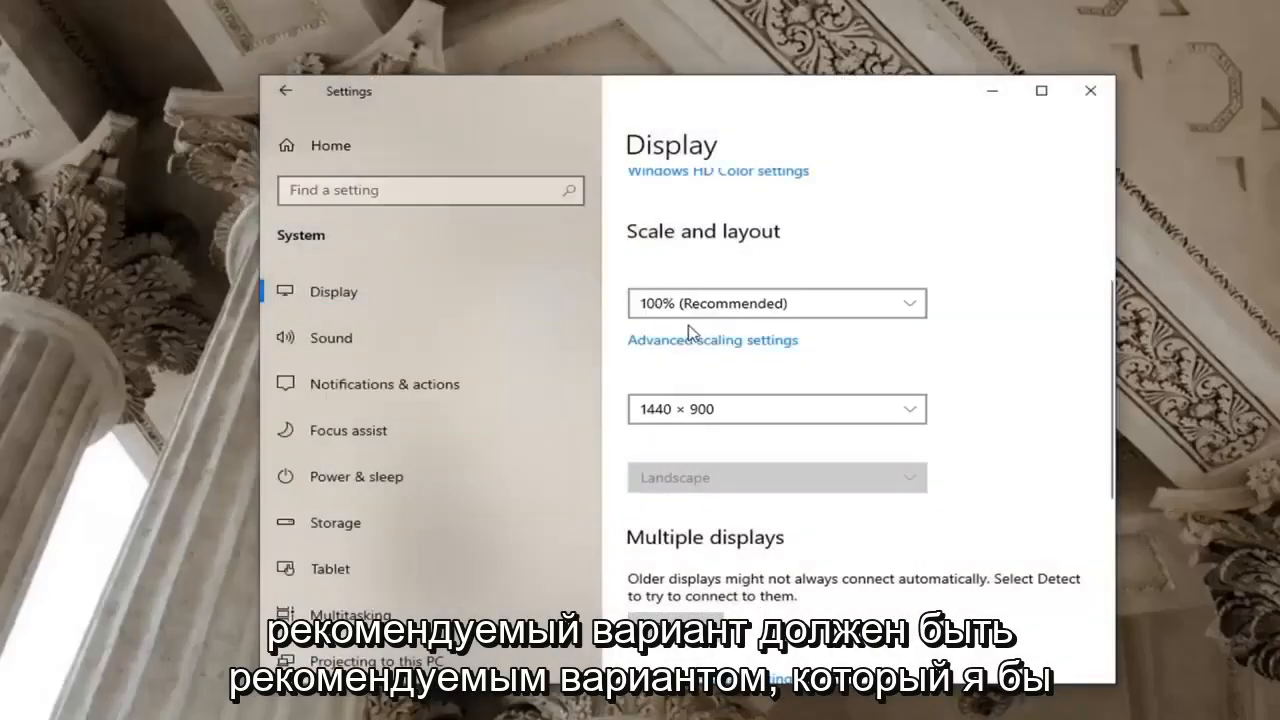
mouse_move(943, 434)
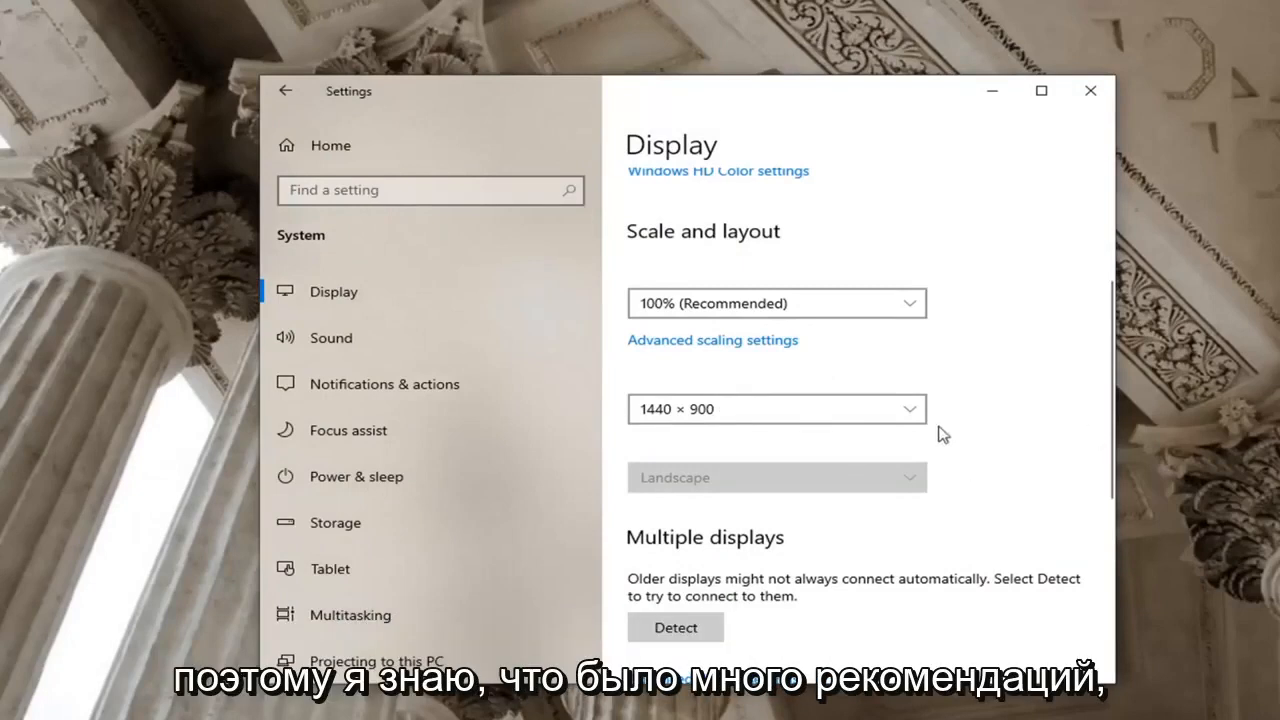
scroll(down, 3)
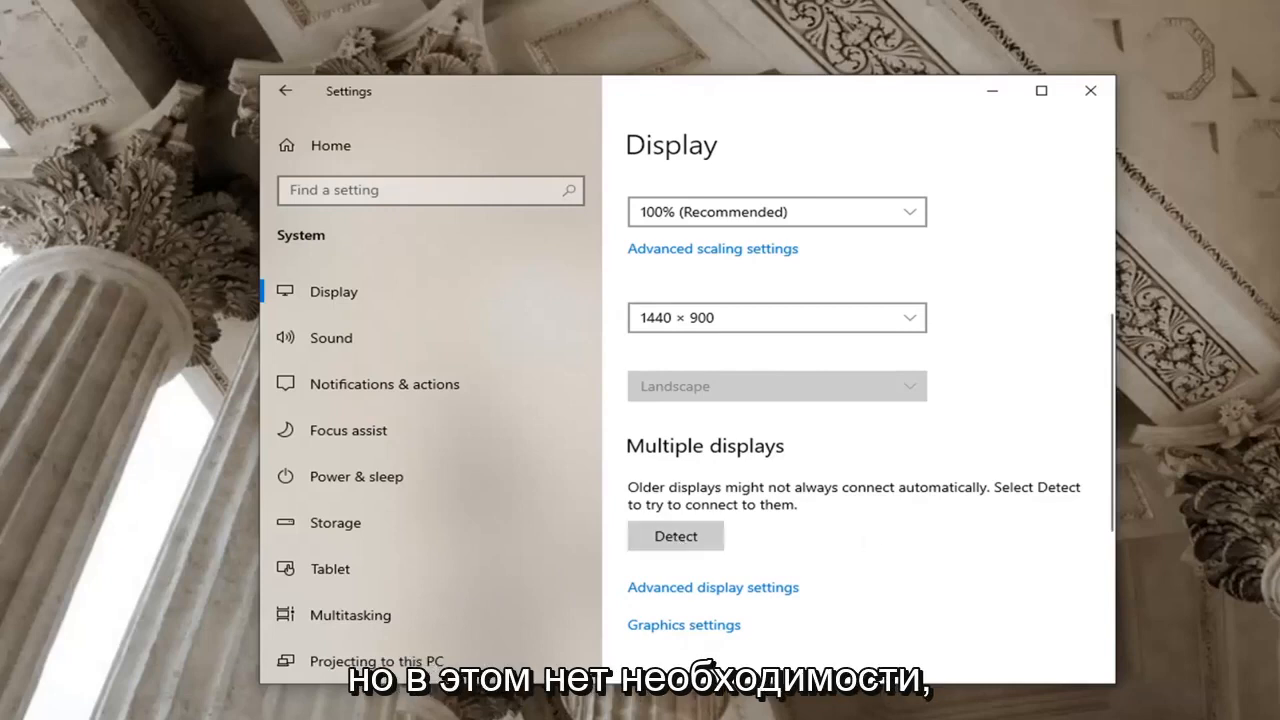
scroll(down, 3)
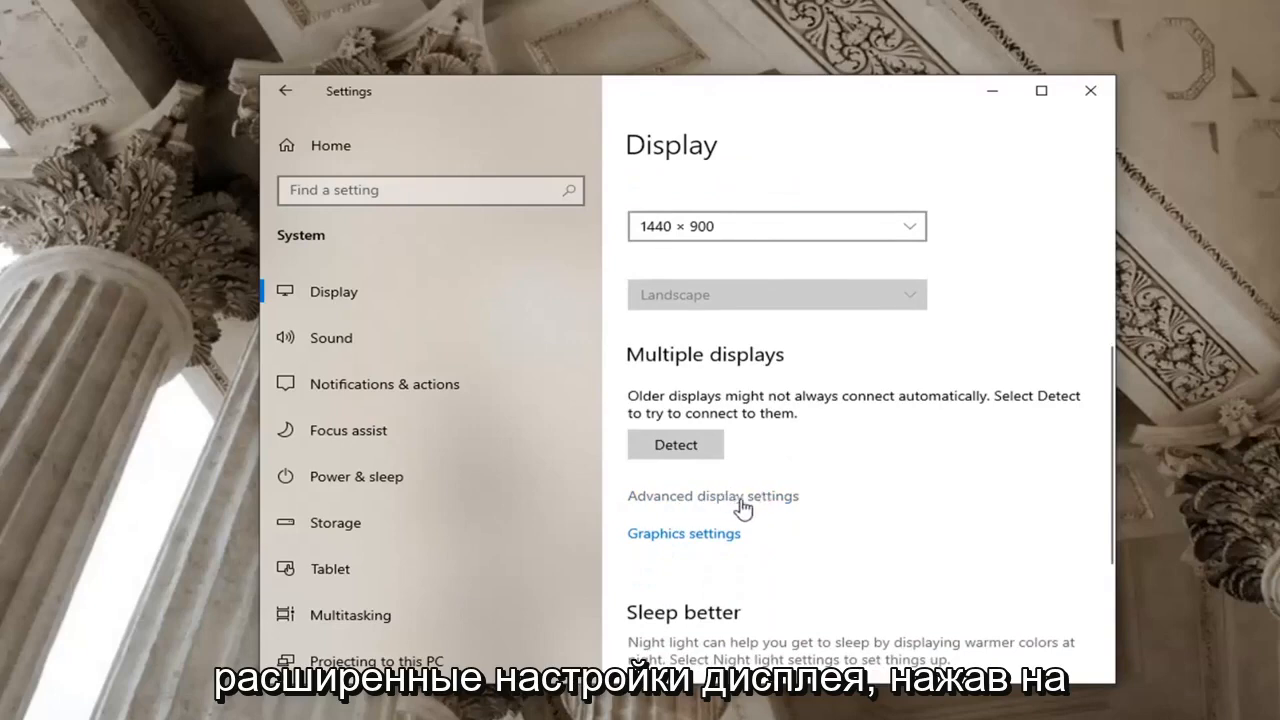
Open Advanced display settings, then the VMware SVGA 3D adapter properties for Display 1.
click(713, 496)
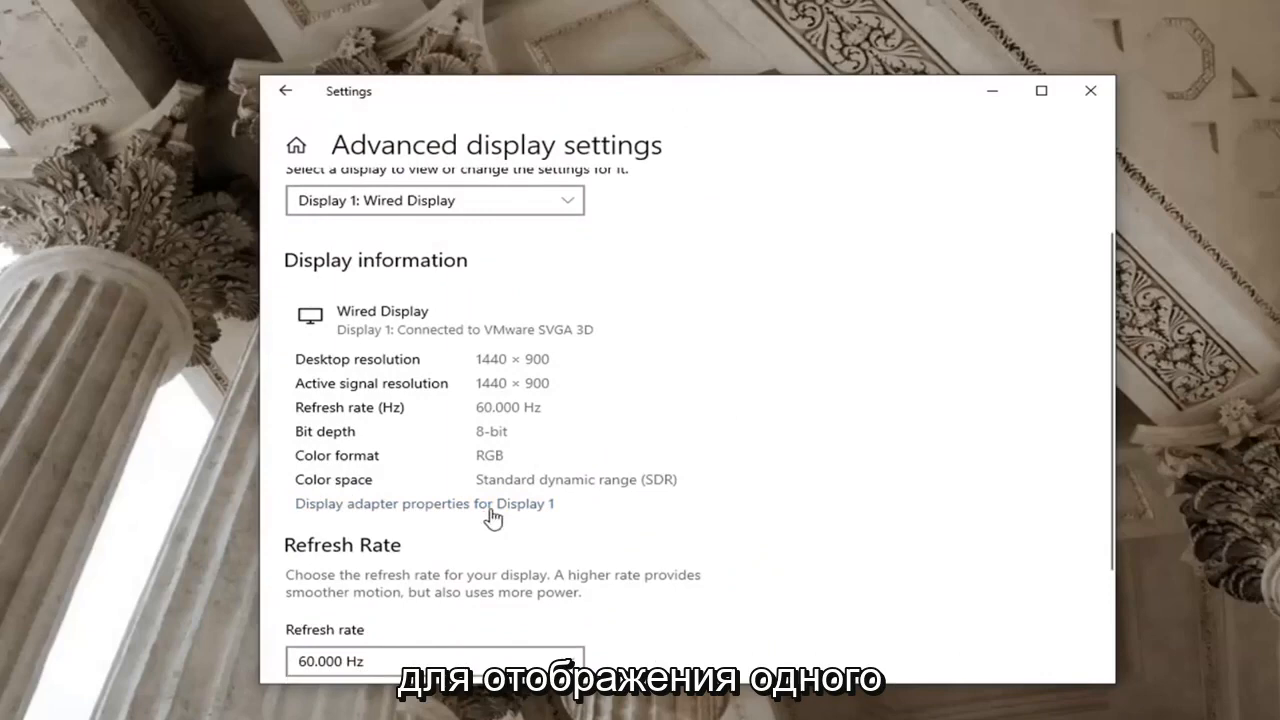
click(423, 503)
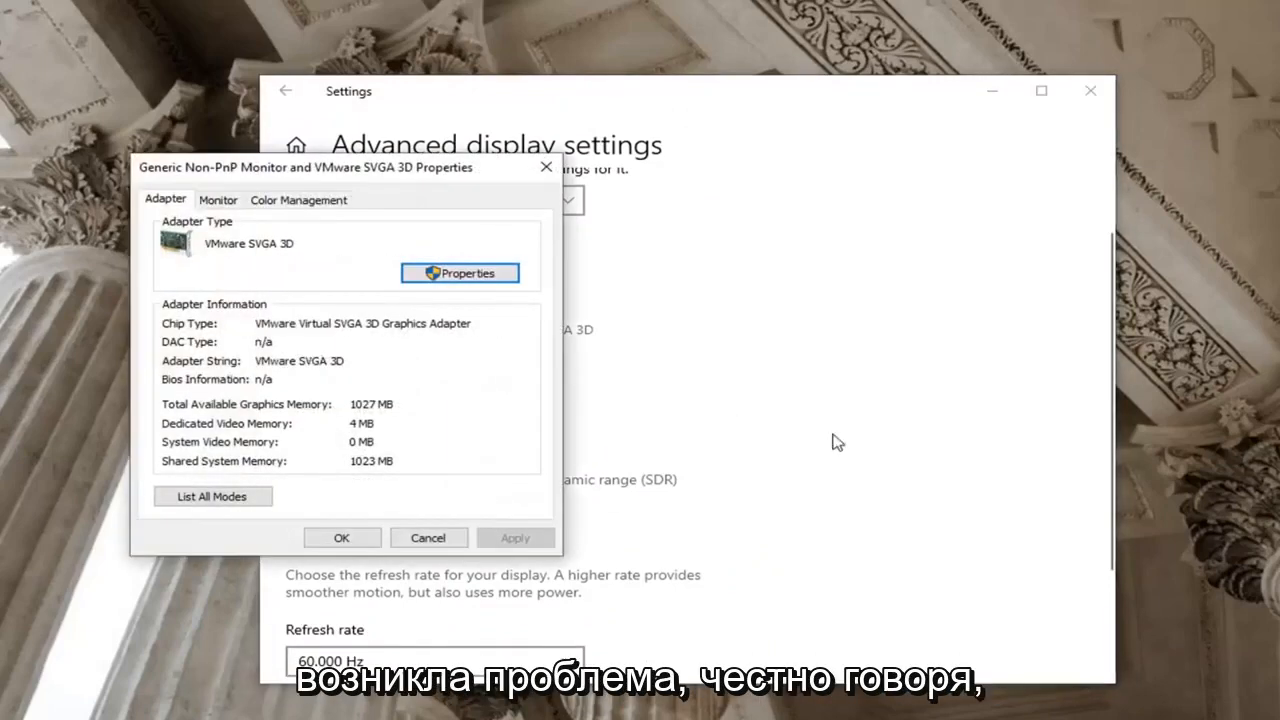
Center the adapter properties window, confirm 60 Hertz refresh rate, and close it.
drag(340, 167, 625, 193)
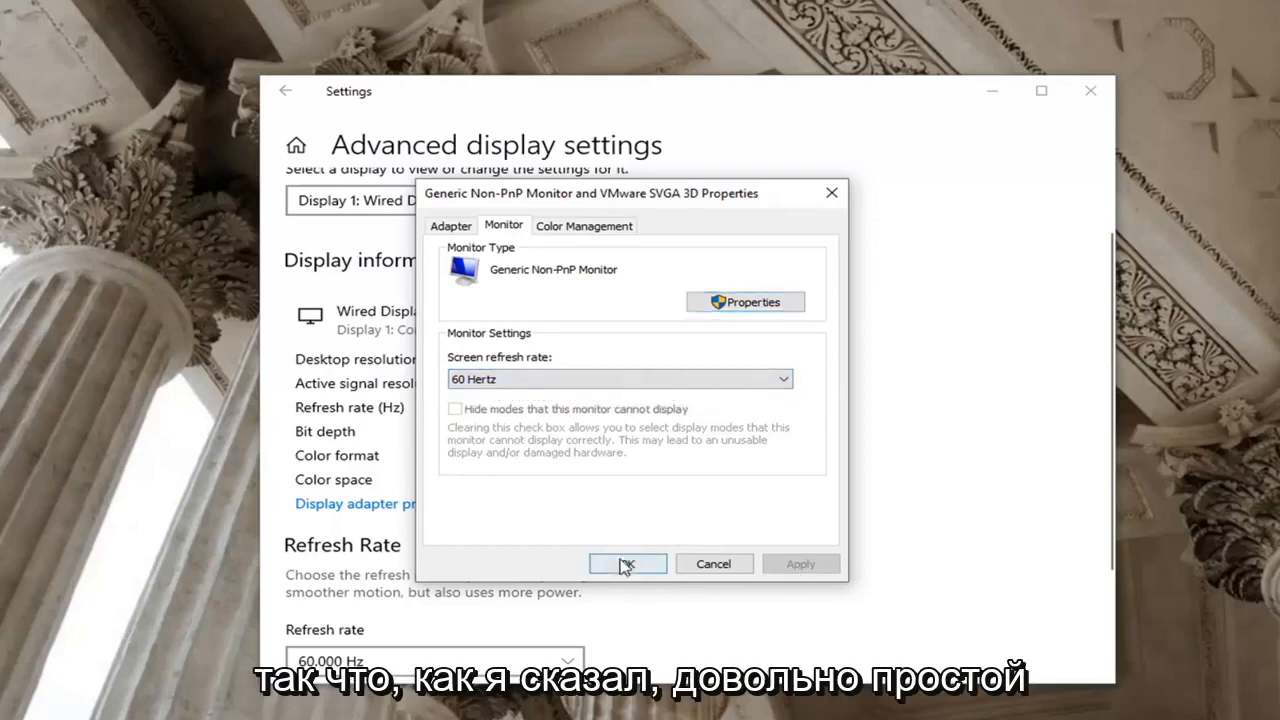
click(627, 563)
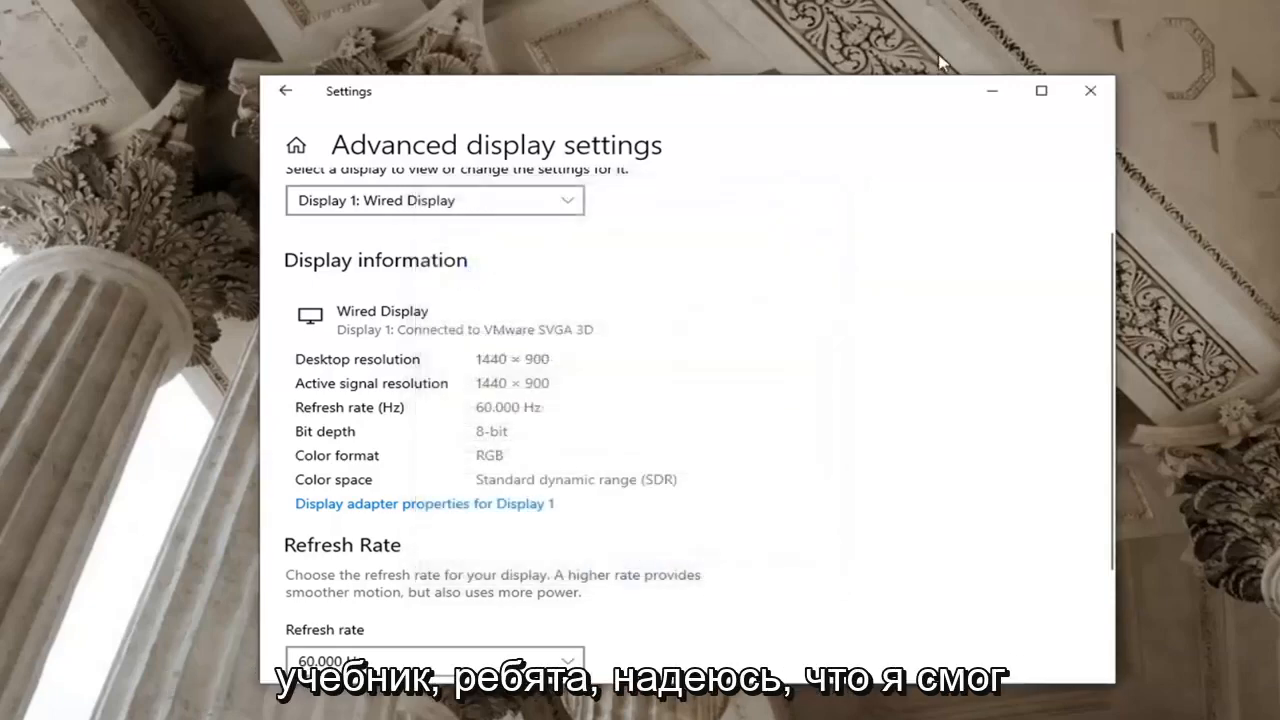